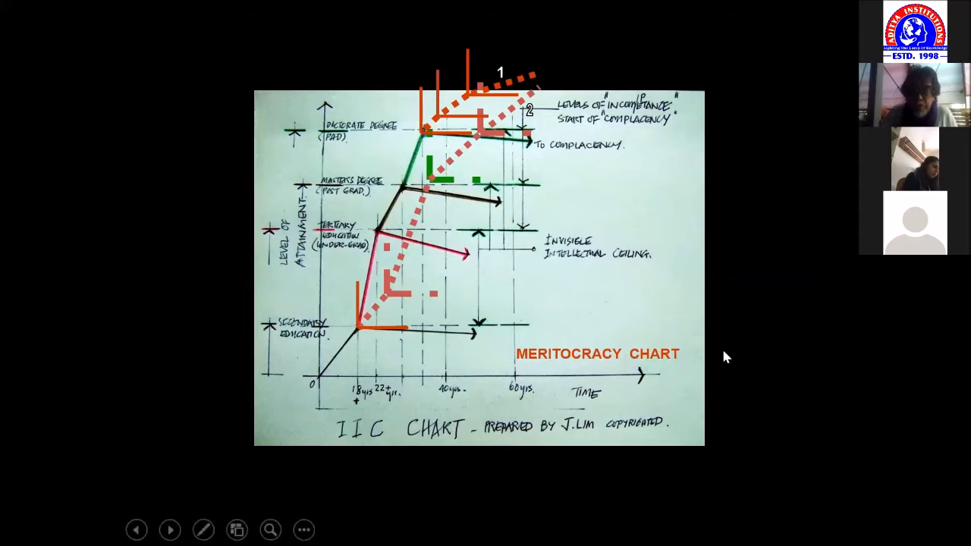
{"action": "mouse_move", "coordinate": [334, 337]}
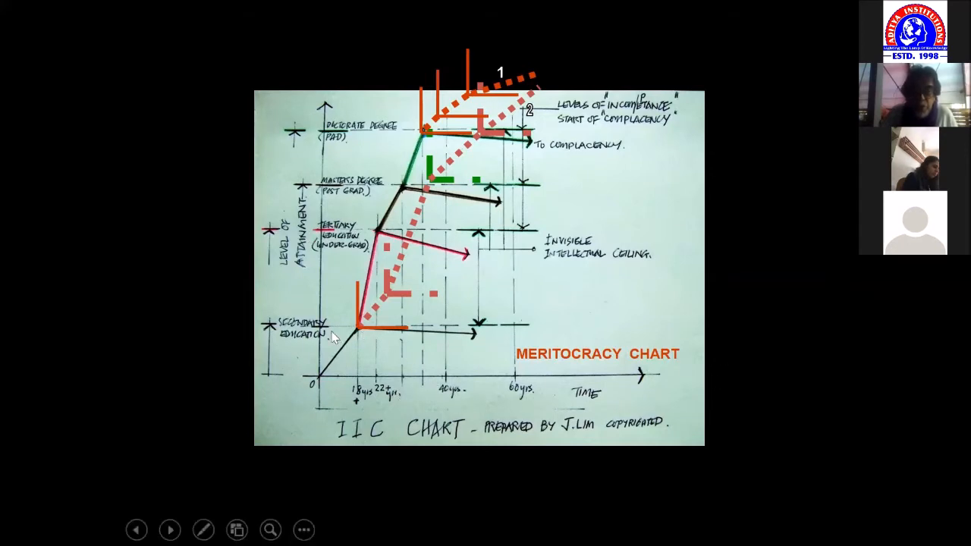
{"action": "mouse_move", "coordinate": [367, 334]}
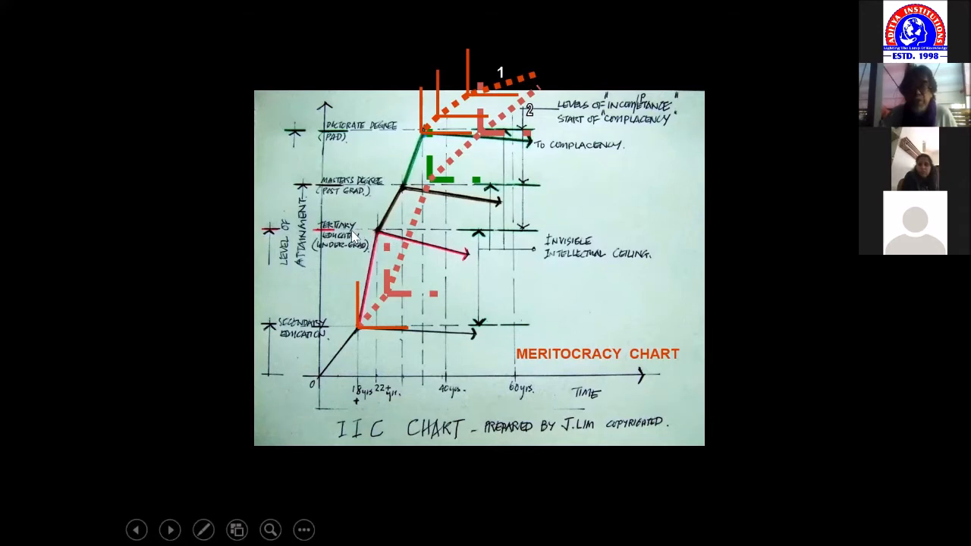
{"action": "mouse_move", "coordinate": [383, 241]}
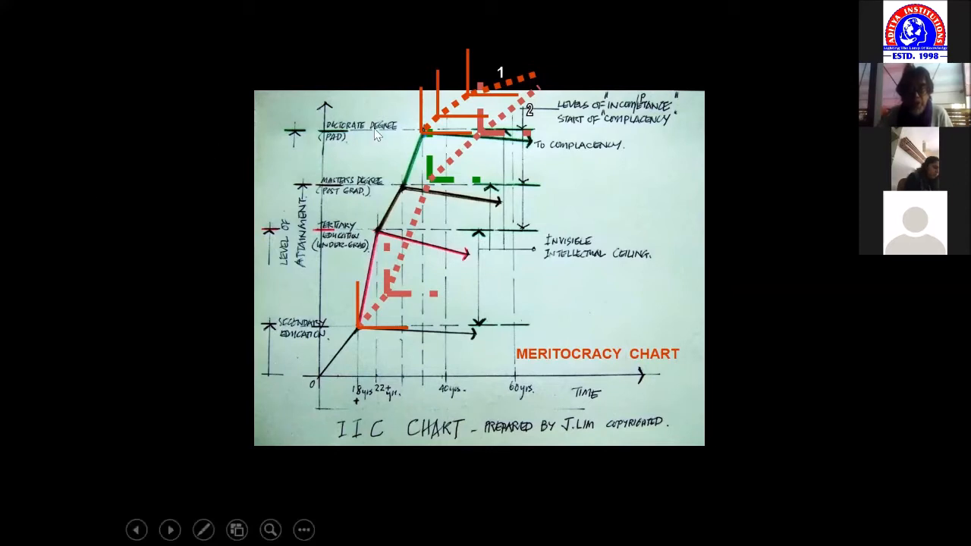
{"action": "mouse_move", "coordinate": [437, 140]}
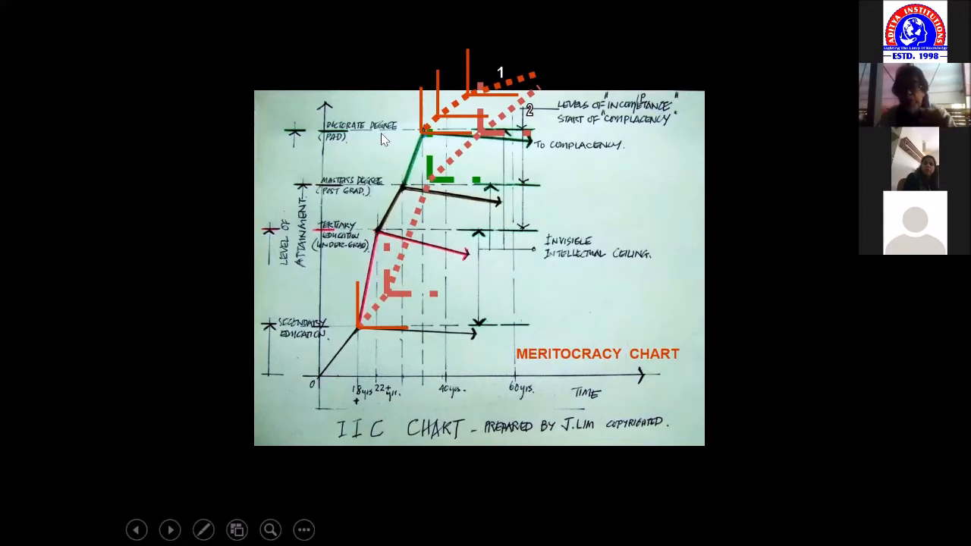
{"action": "mouse_move", "coordinate": [379, 139]}
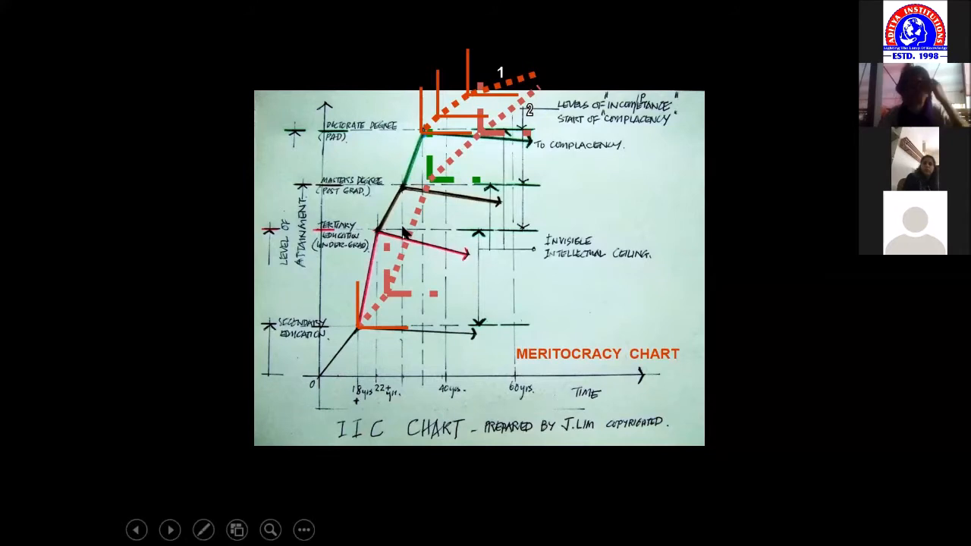
{"action": "mouse_move", "coordinate": [486, 270]}
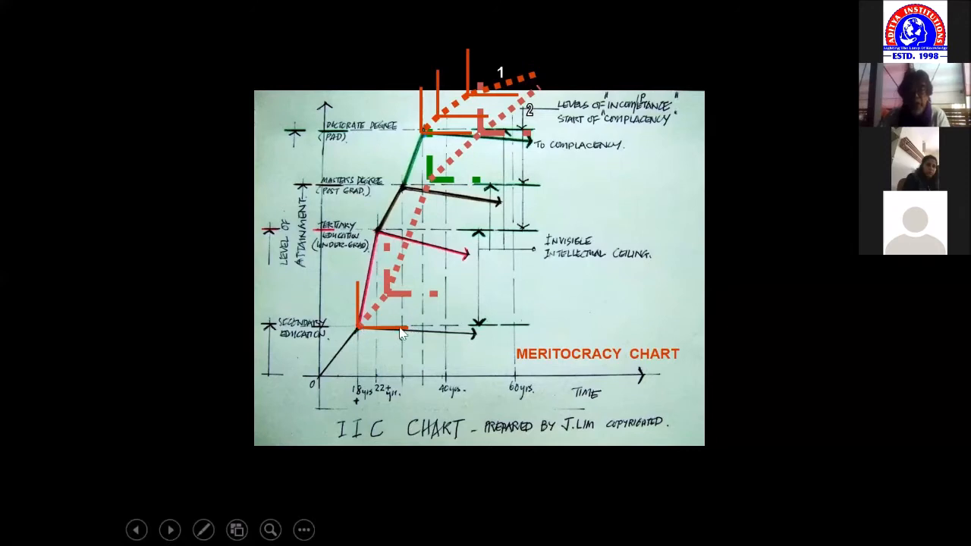
{"action": "mouse_move", "coordinate": [365, 334]}
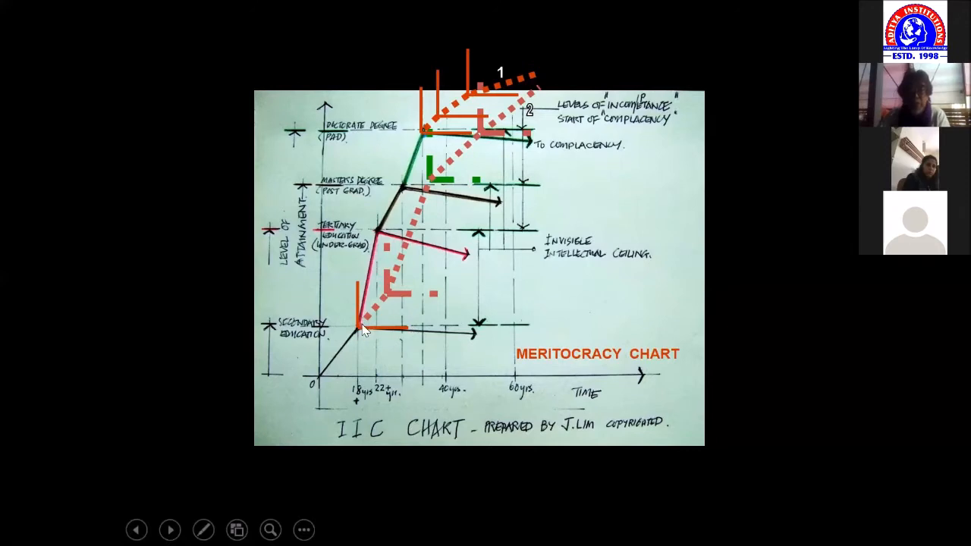
{"action": "mouse_move", "coordinate": [326, 384]}
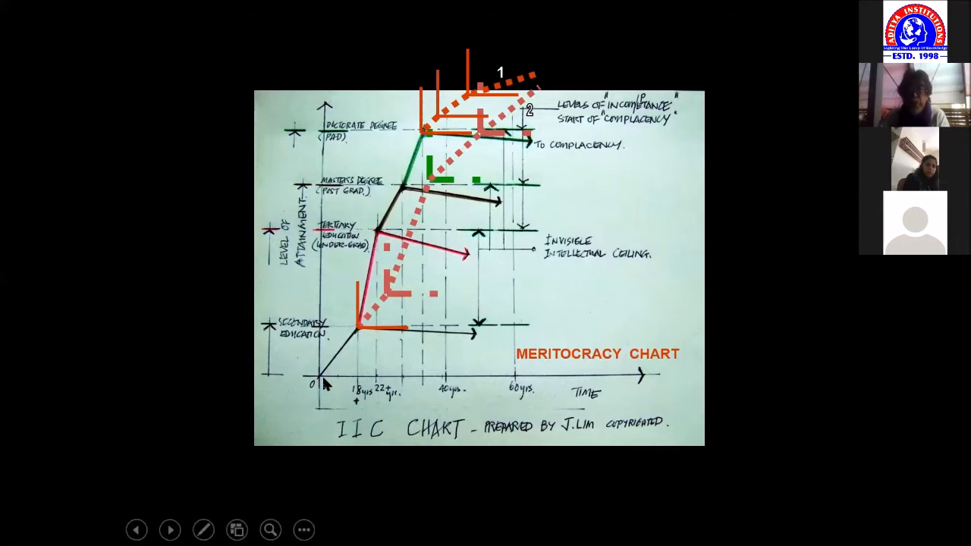
{"action": "mouse_move", "coordinate": [396, 205]}
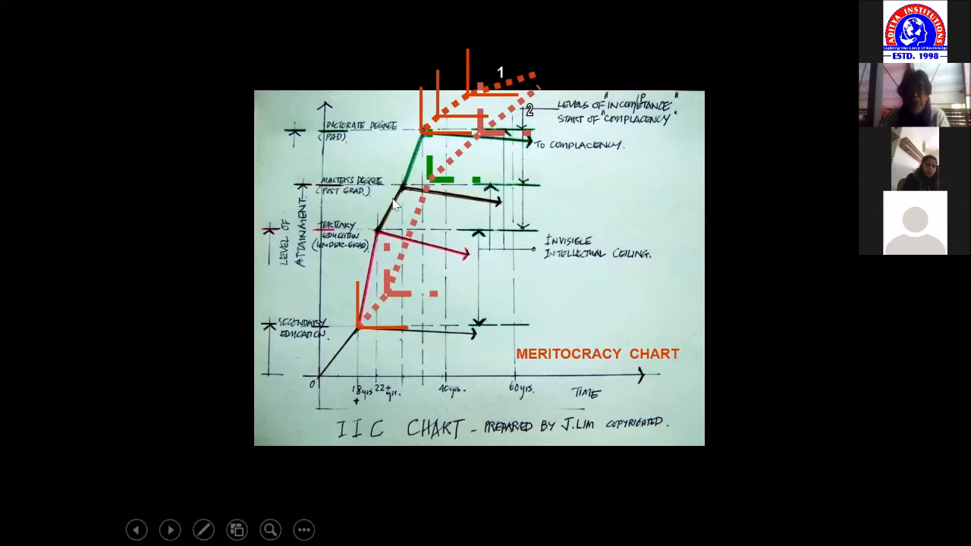
{"action": "mouse_move", "coordinate": [457, 165]}
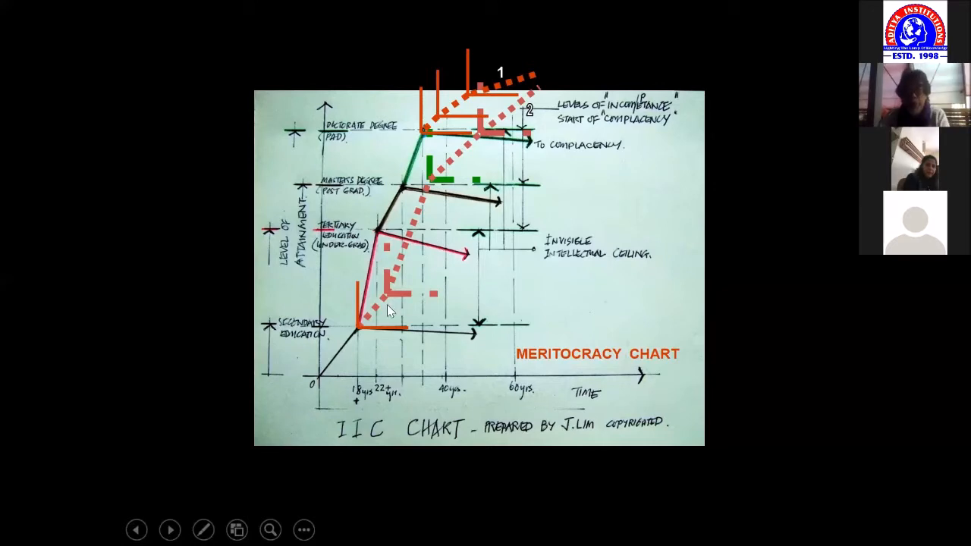
{"action": "mouse_move", "coordinate": [382, 300]}
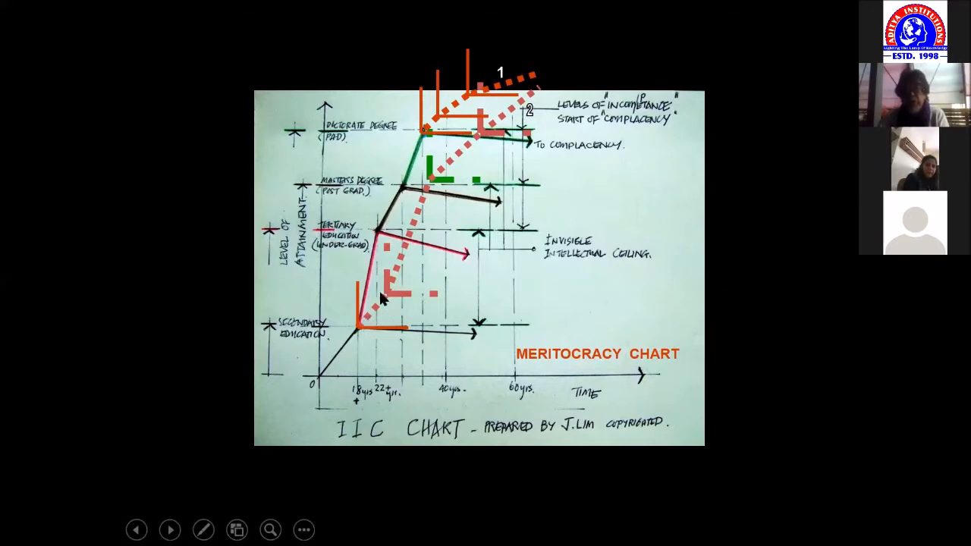
{"action": "mouse_move", "coordinate": [394, 266]}
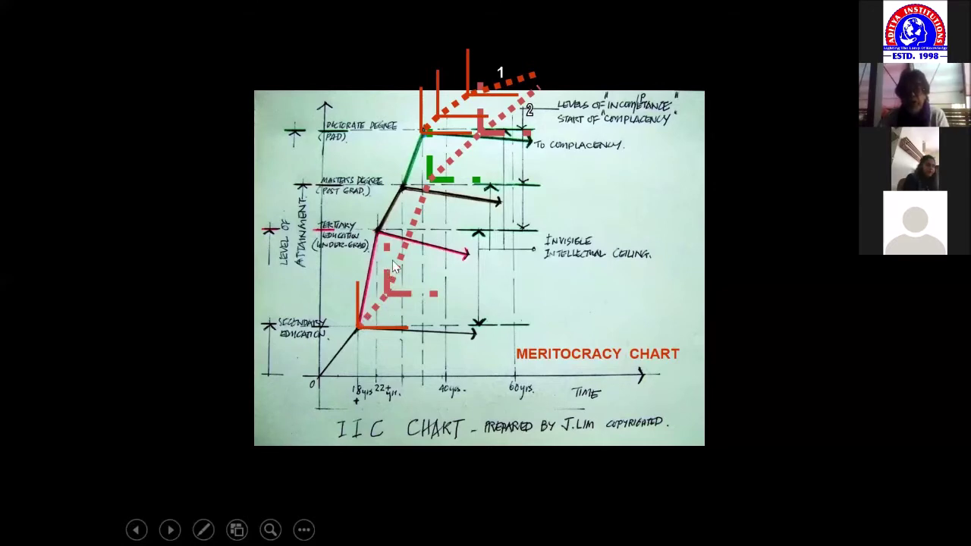
{"action": "mouse_move", "coordinate": [558, 84]}
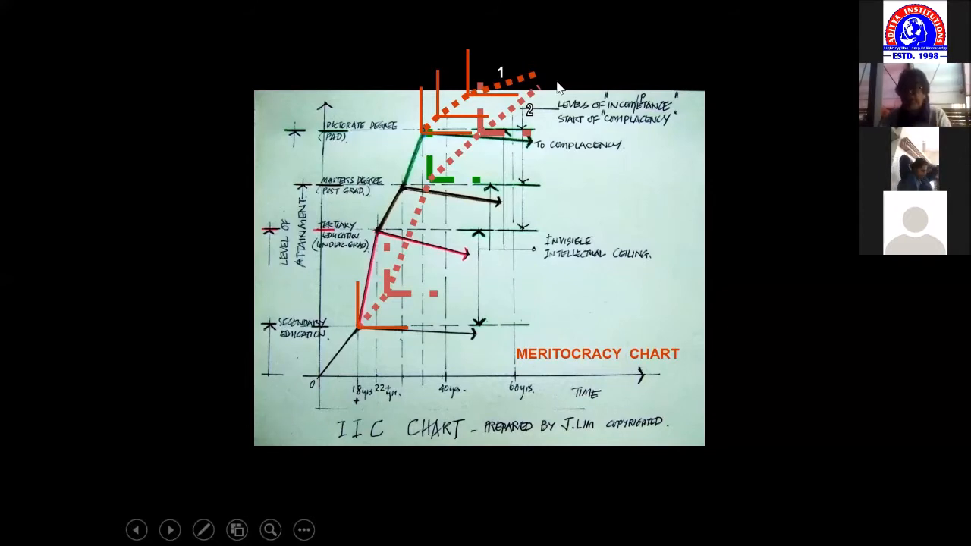
{"action": "mouse_move", "coordinate": [591, 84]}
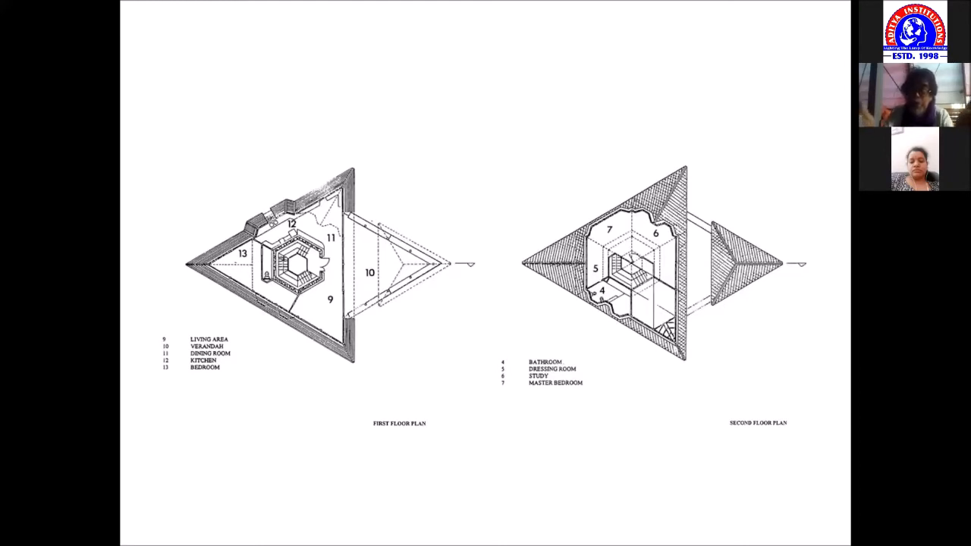
{"action": "mouse_move", "coordinate": [744, 100]}
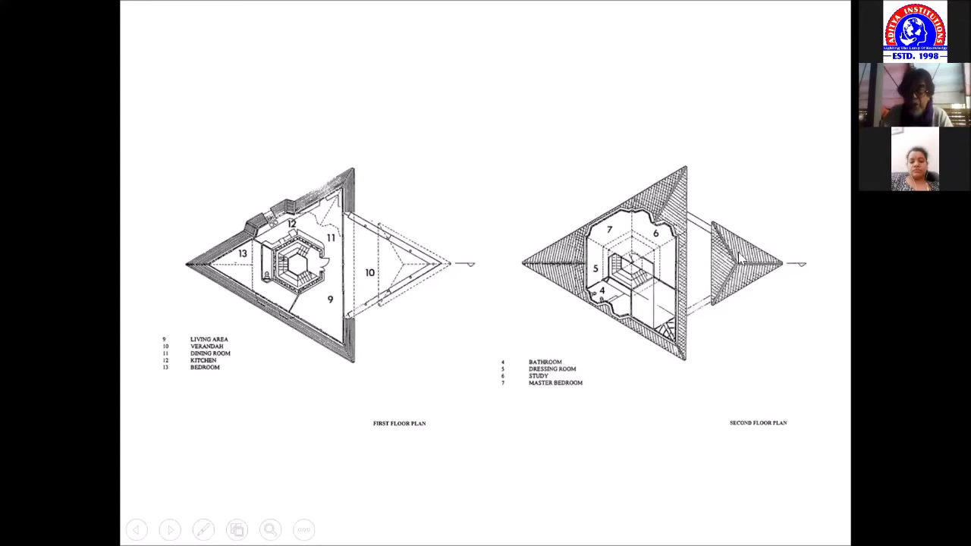
{"action": "mouse_move", "coordinate": [837, 264]}
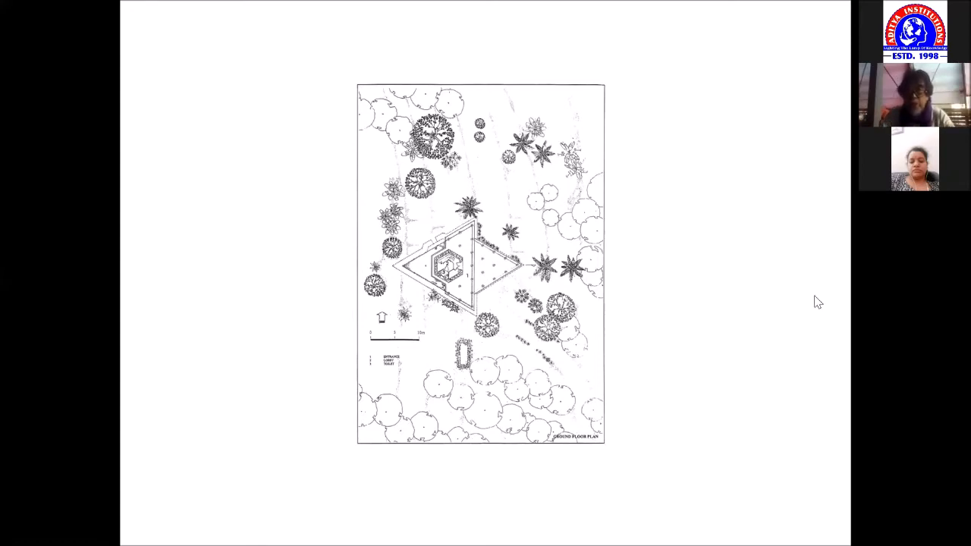
{"action": "mouse_move", "coordinate": [560, 291]}
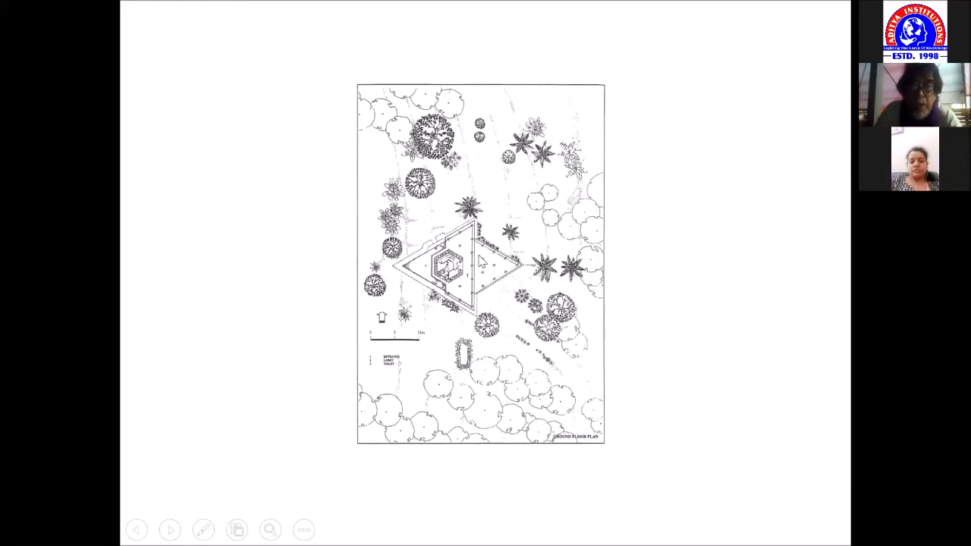
{"action": "mouse_move", "coordinate": [714, 244]}
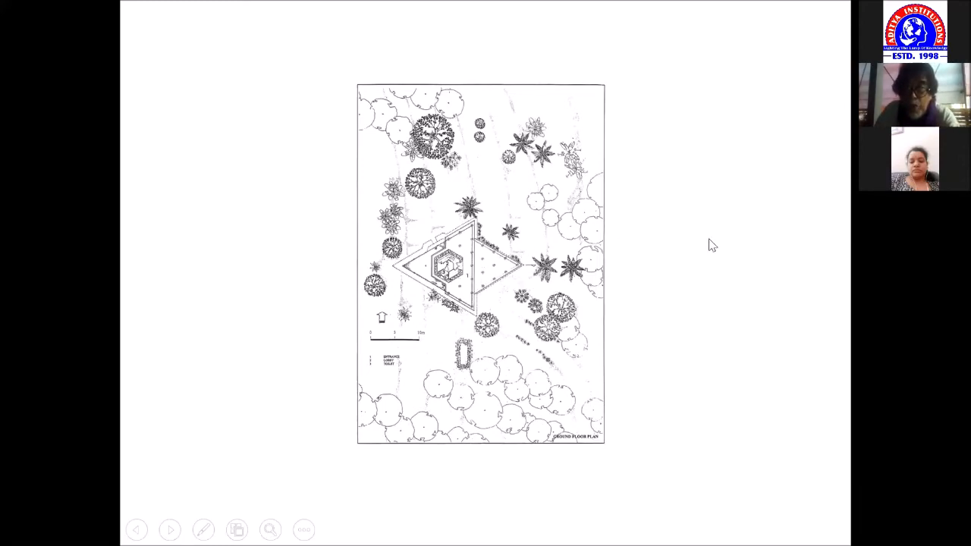
{"action": "mouse_move", "coordinate": [789, 302]}
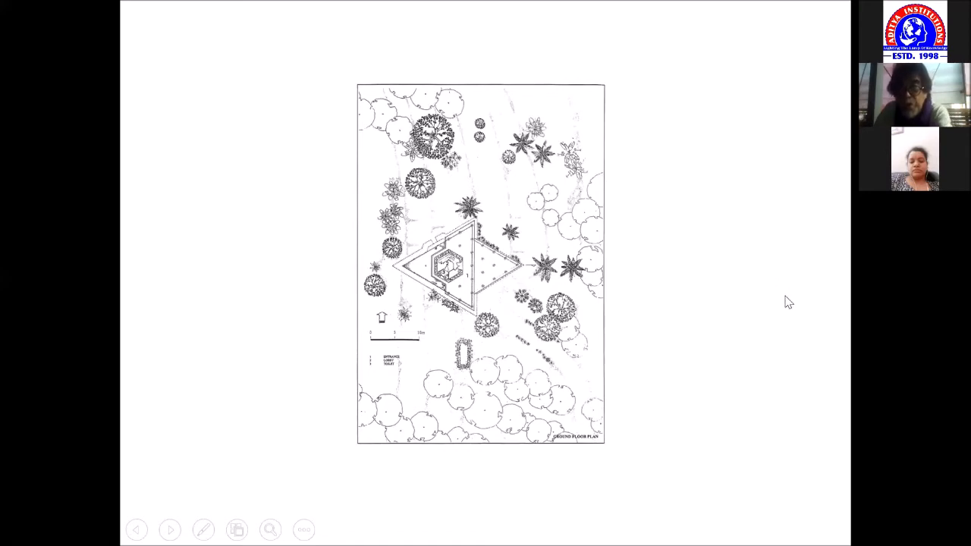
{"action": "mouse_move", "coordinate": [619, 378]}
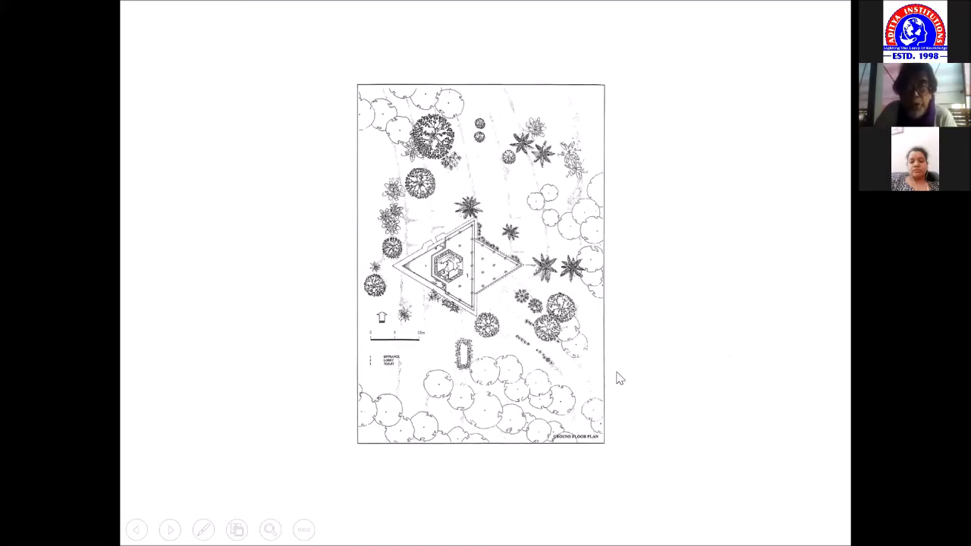
{"action": "mouse_move", "coordinate": [781, 325]}
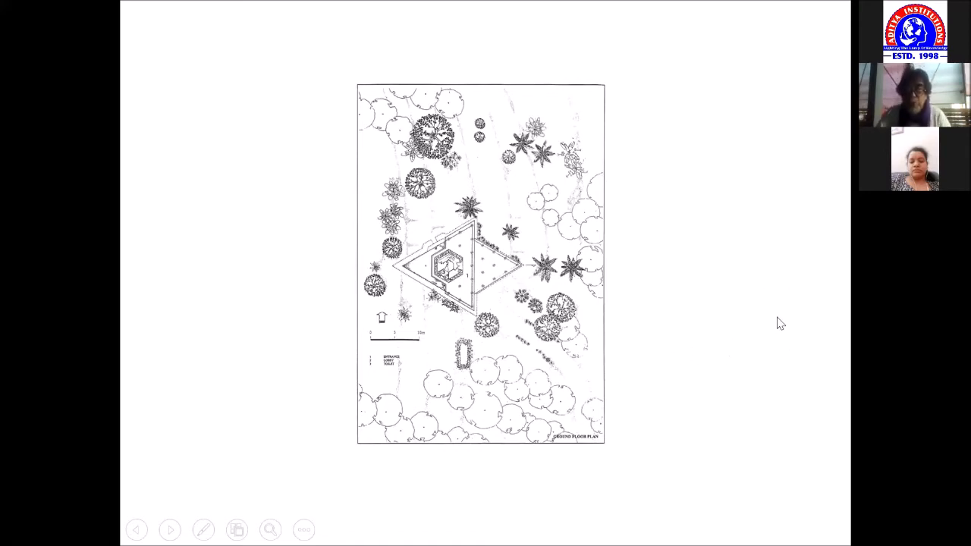
{"action": "mouse_move", "coordinate": [754, 352]}
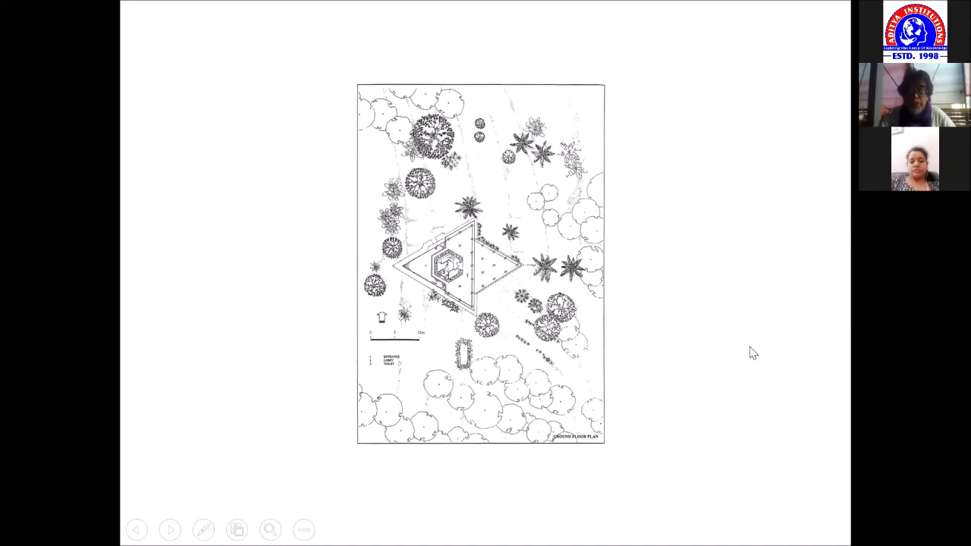
{"action": "mouse_move", "coordinate": [768, 331]}
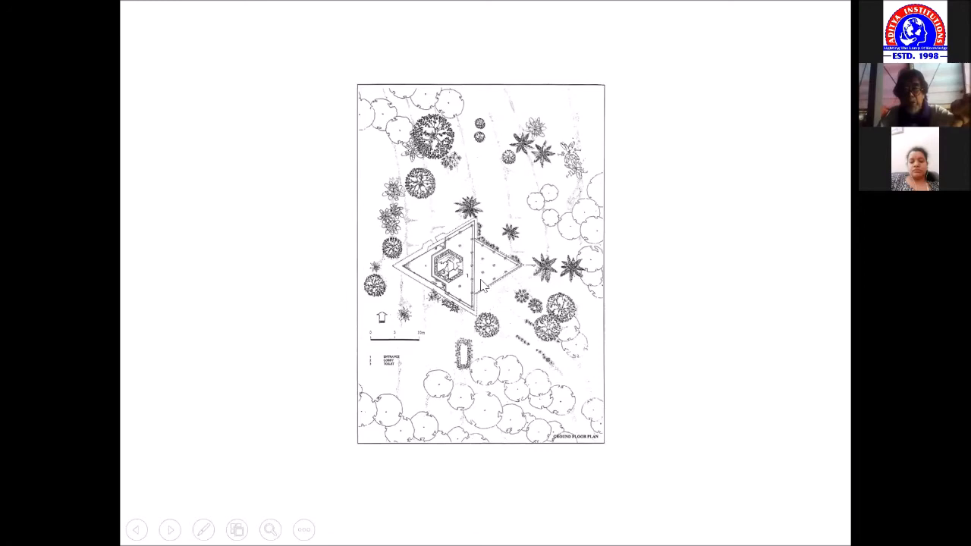
{"action": "mouse_move", "coordinate": [640, 295]}
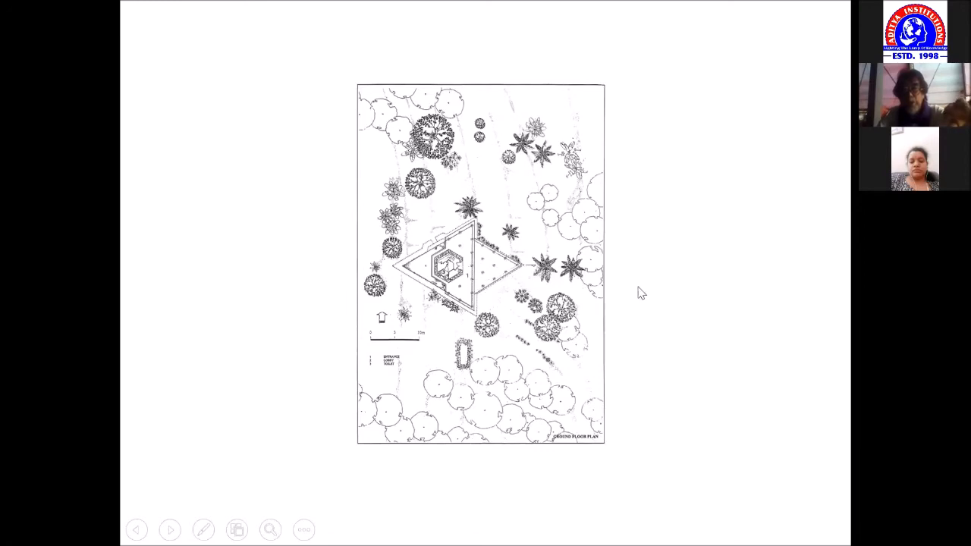
{"action": "mouse_move", "coordinate": [742, 318]}
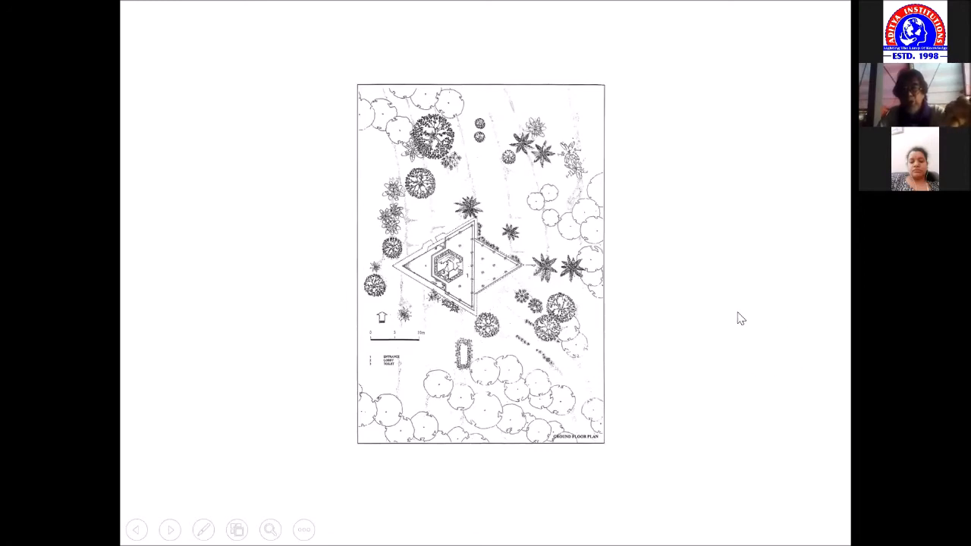
{"action": "mouse_move", "coordinate": [692, 294]}
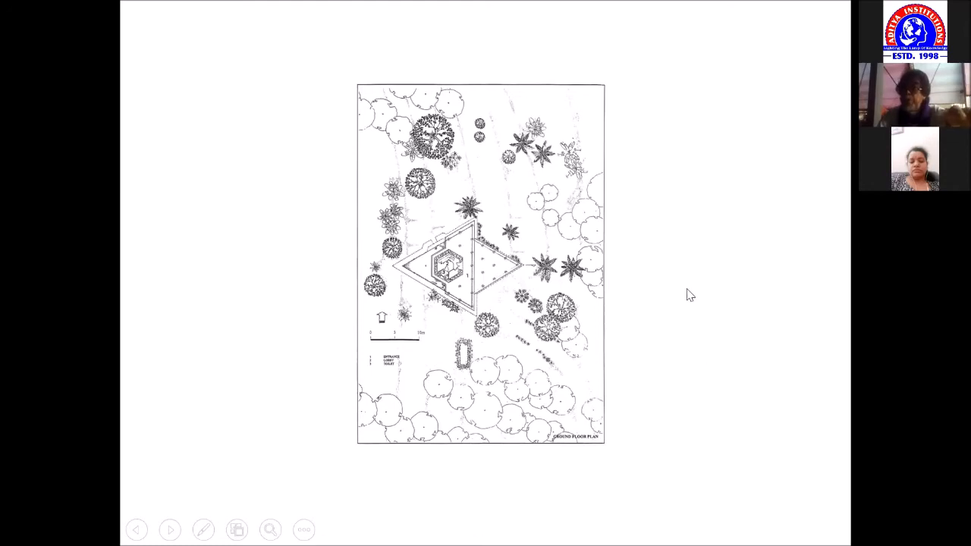
{"action": "mouse_move", "coordinate": [726, 327]}
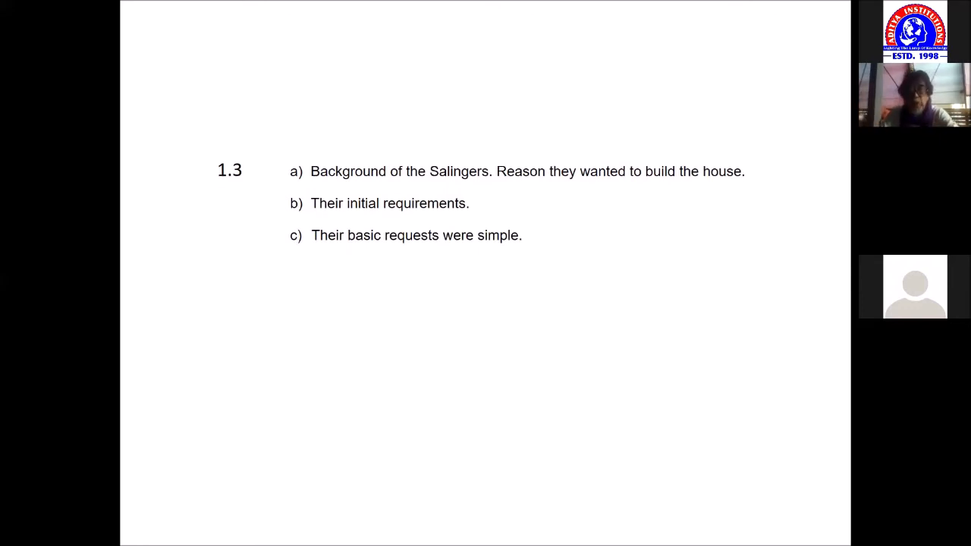
{"action": "mouse_move", "coordinate": [619, 501]}
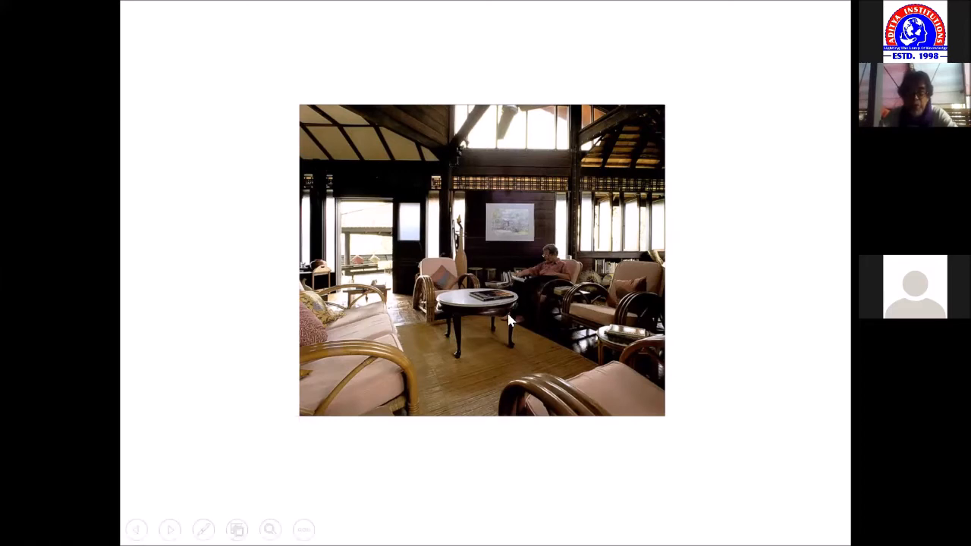
{"action": "mouse_move", "coordinate": [410, 235]}
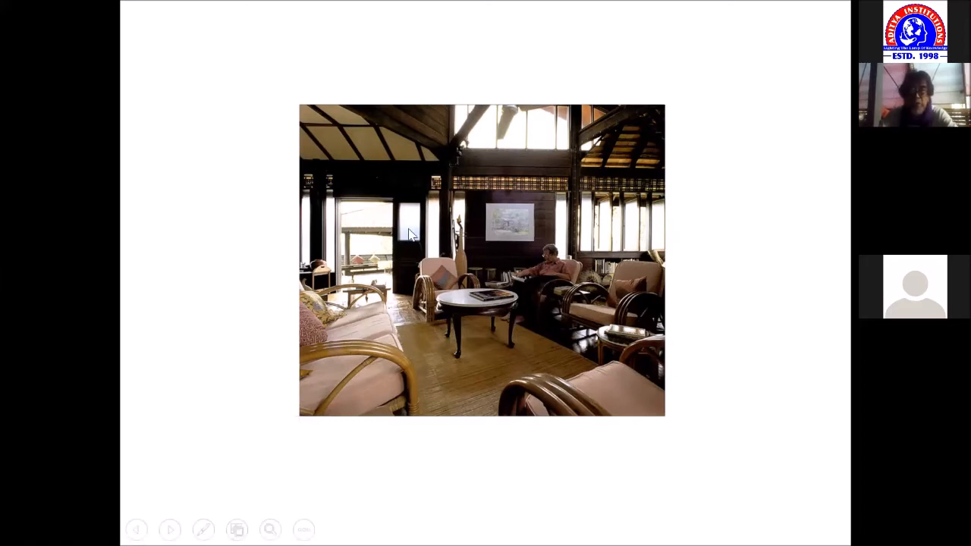
{"action": "mouse_move", "coordinate": [513, 116]}
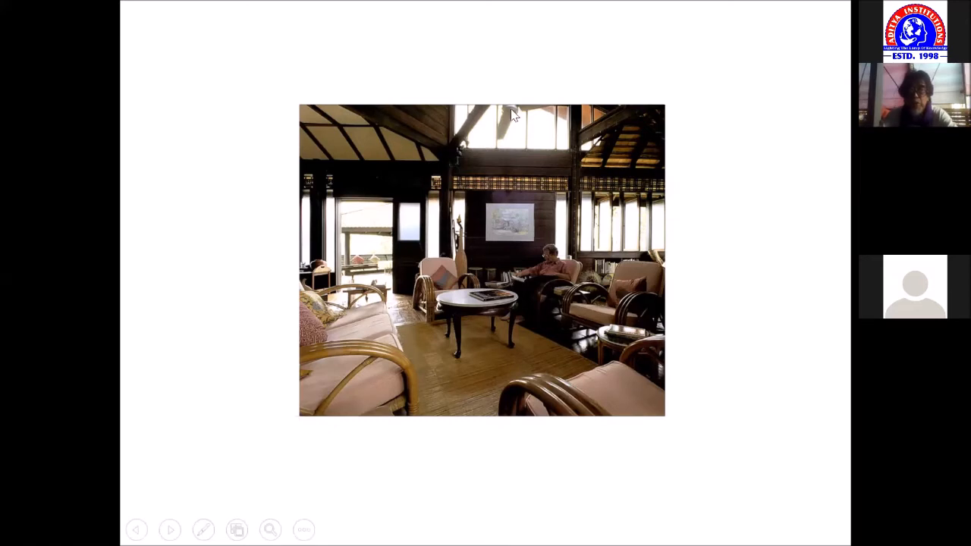
{"action": "mouse_move", "coordinate": [491, 339]}
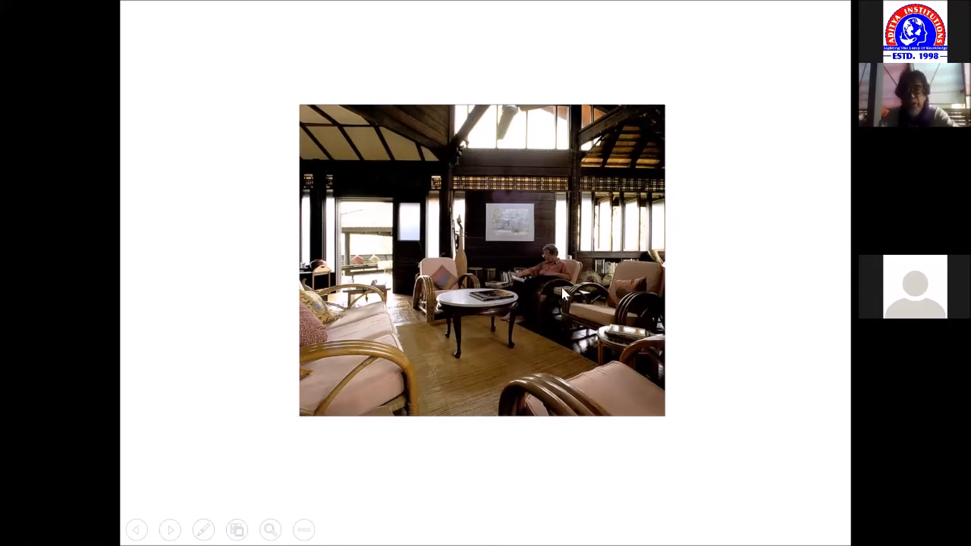
{"action": "mouse_move", "coordinate": [540, 314]}
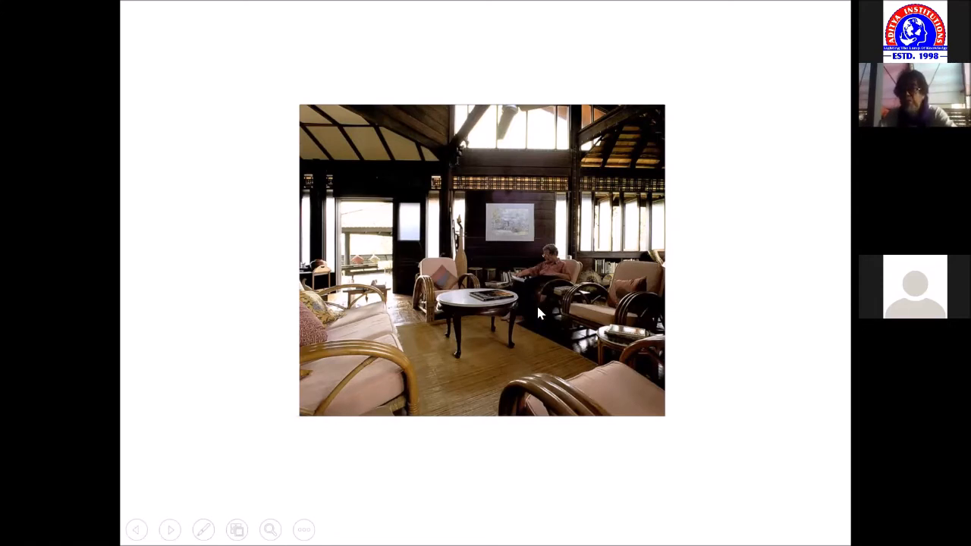
Step: Advance to the slide with the open verandah photo beside the rocking-chair interior
{"action": "left_click", "coordinate": [170, 530]}
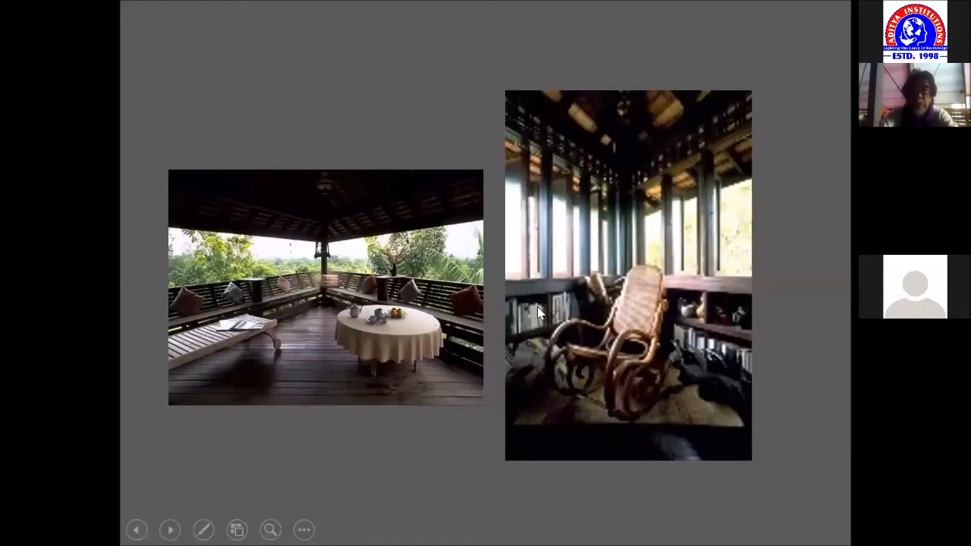
{"action": "mouse_move", "coordinate": [192, 314]}
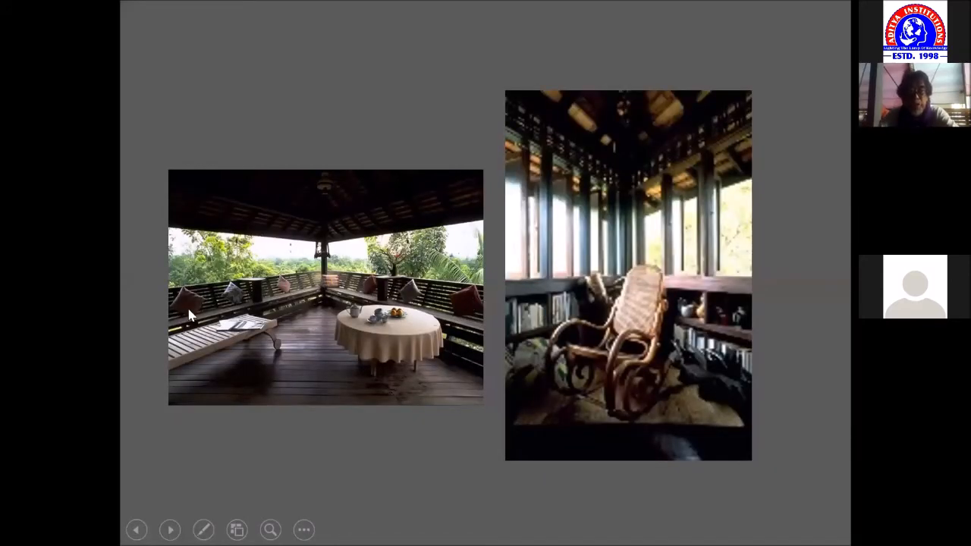
{"action": "mouse_move", "coordinate": [236, 342]}
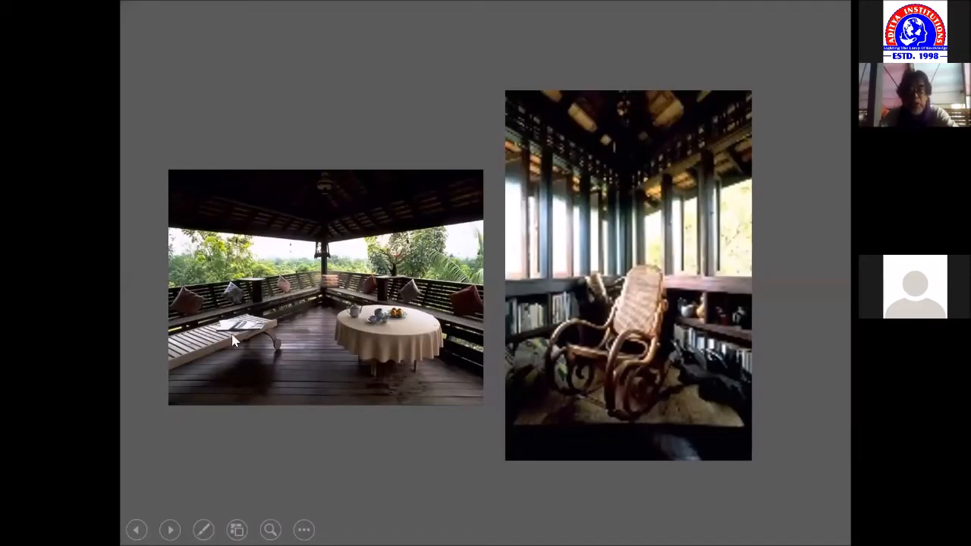
{"action": "mouse_move", "coordinate": [347, 361]}
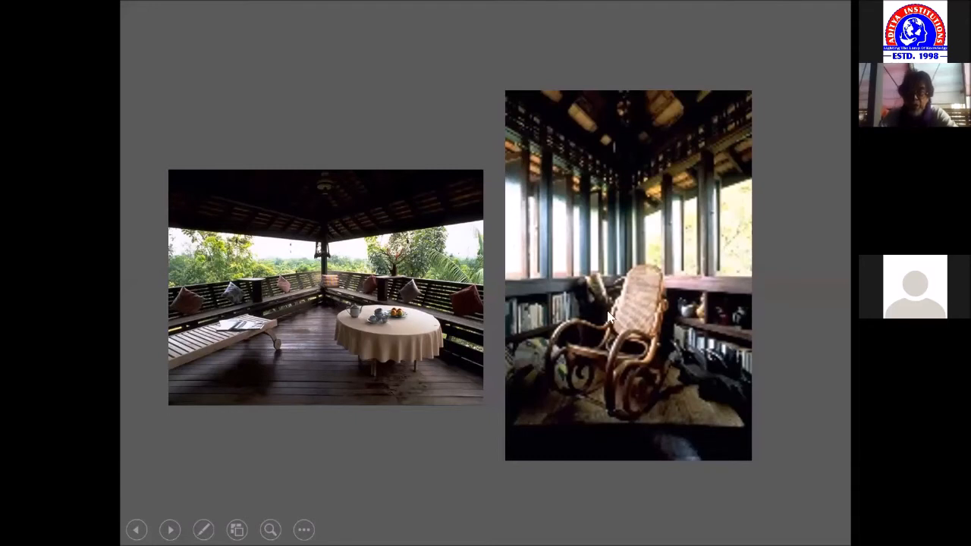
{"action": "mouse_move", "coordinate": [638, 286]}
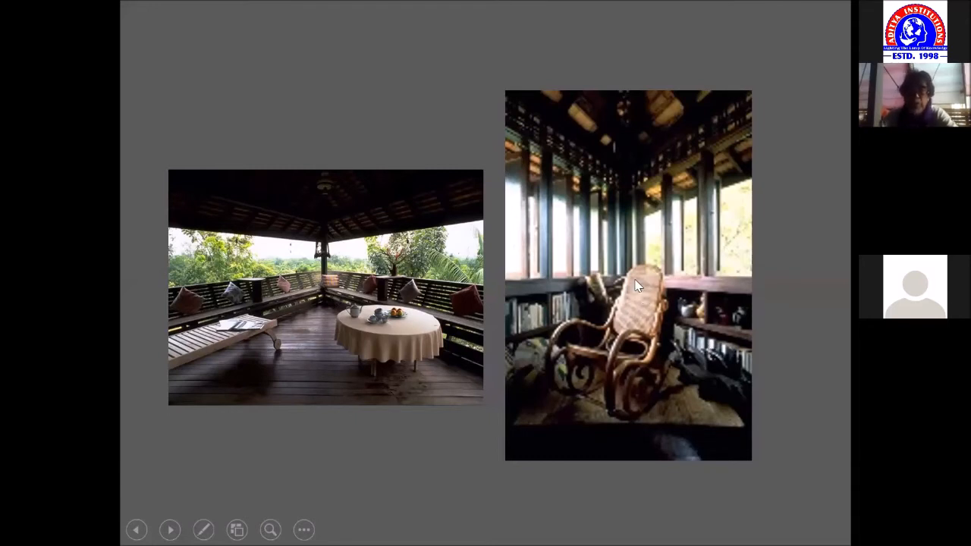
{"action": "mouse_move", "coordinate": [704, 156]}
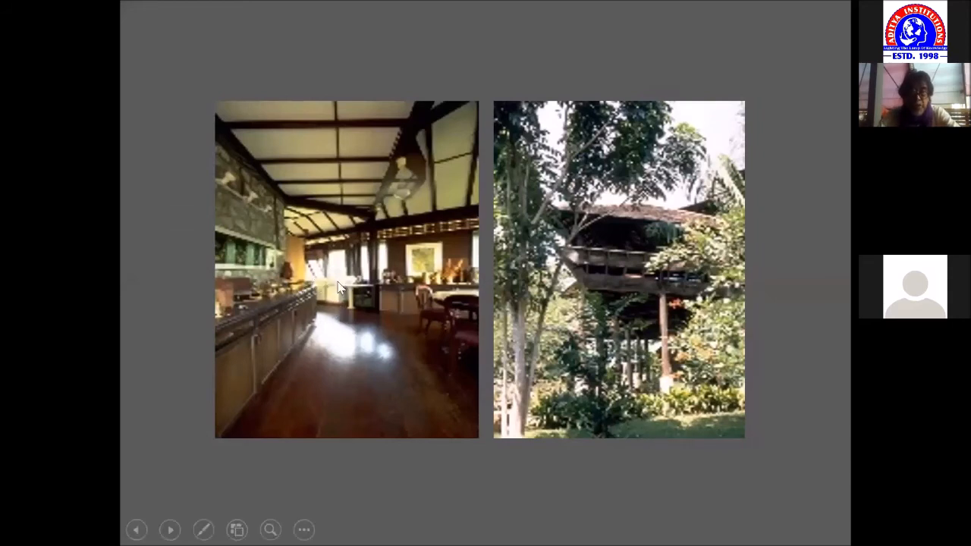
{"action": "mouse_move", "coordinate": [480, 313]}
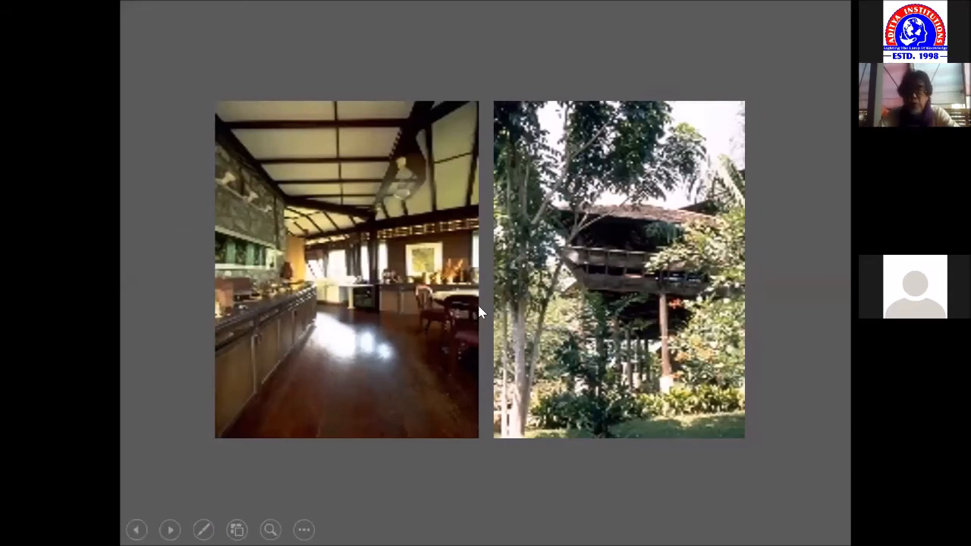
{"action": "mouse_move", "coordinate": [440, 317]}
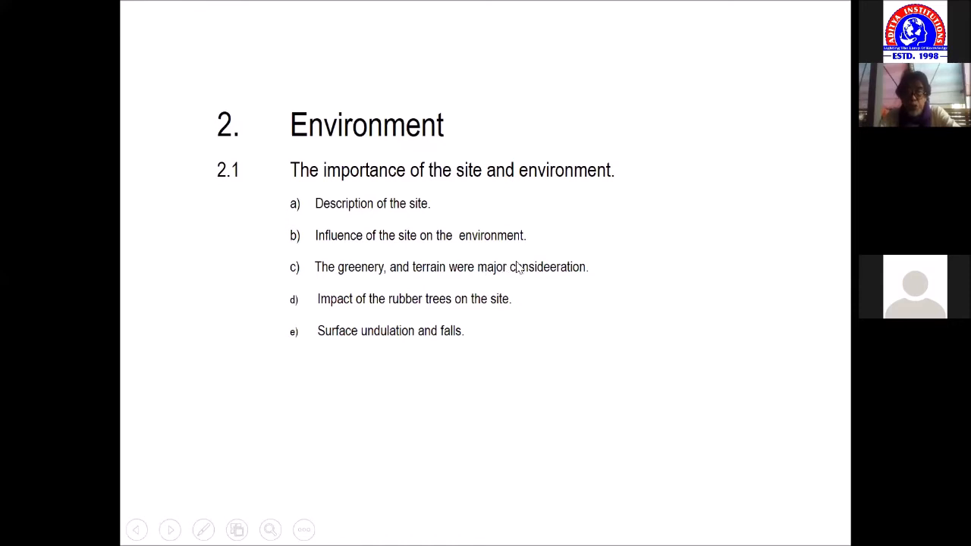
{"action": "mouse_move", "coordinate": [531, 256]}
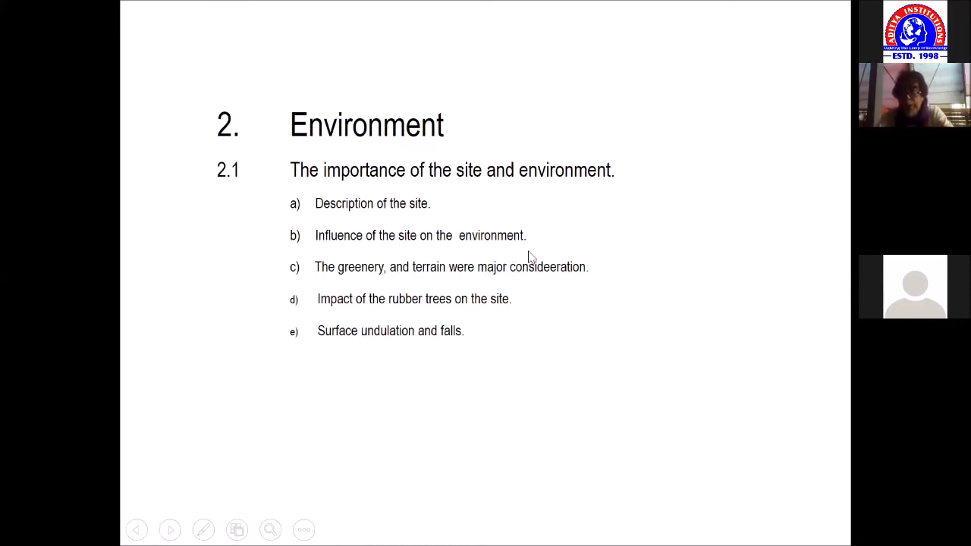
{"action": "mouse_move", "coordinate": [541, 258]}
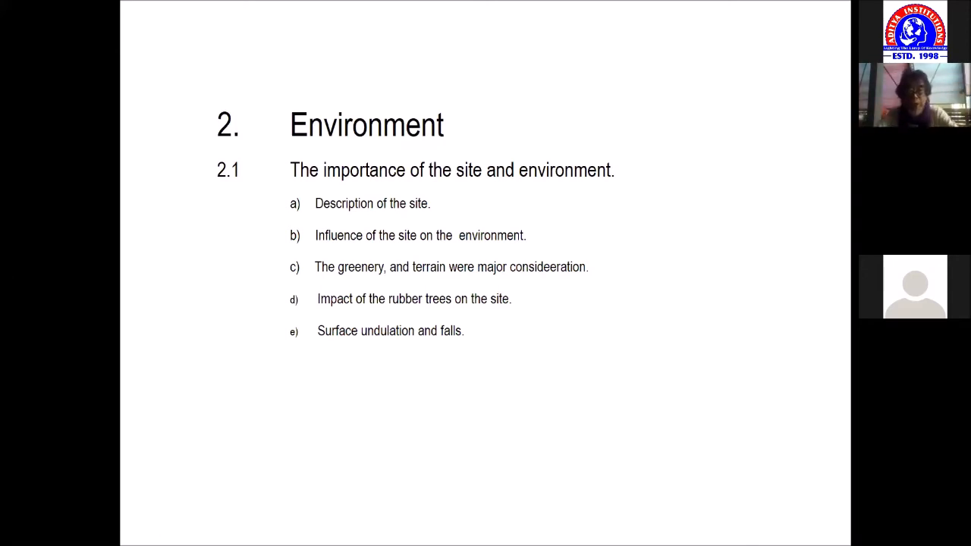
{"action": "mouse_move", "coordinate": [804, 314]}
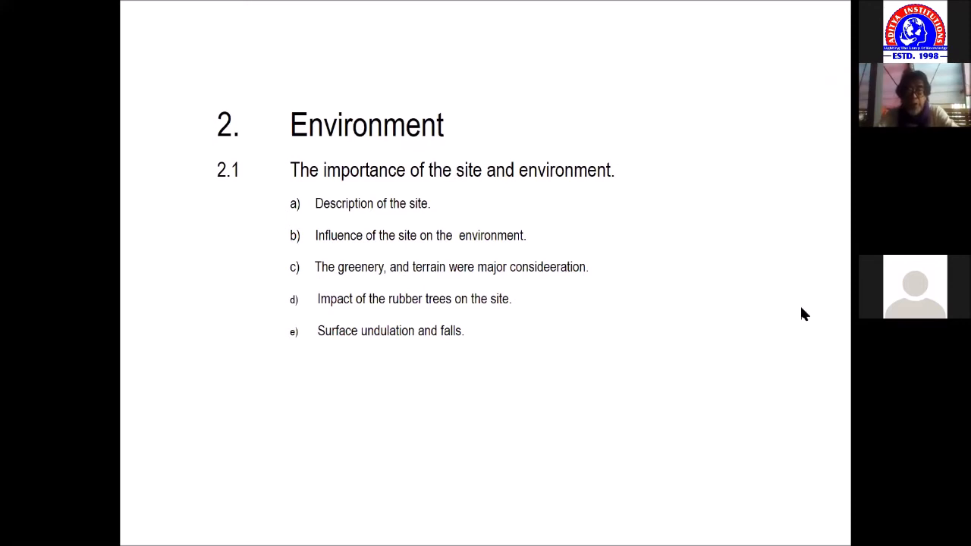
{"action": "mouse_move", "coordinate": [665, 294]}
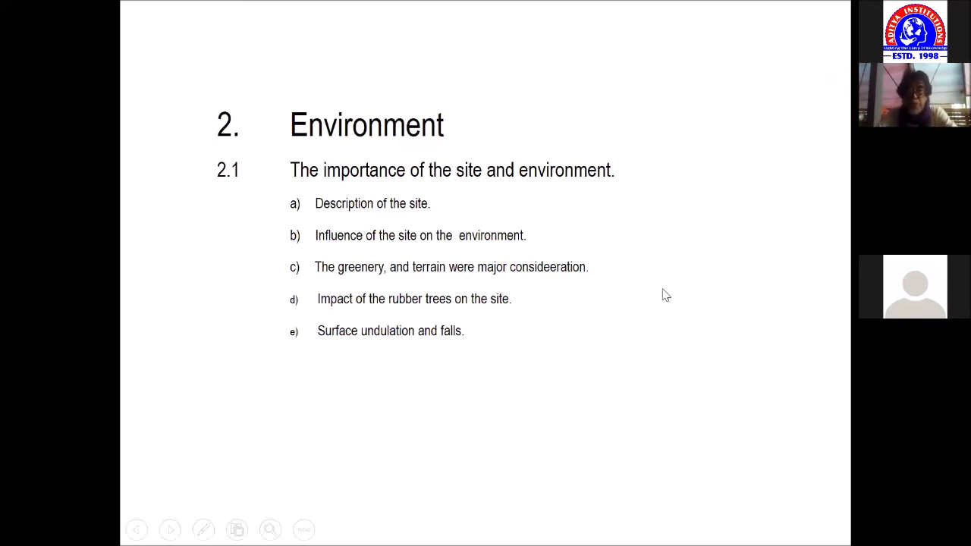
{"action": "mouse_move", "coordinate": [597, 322]}
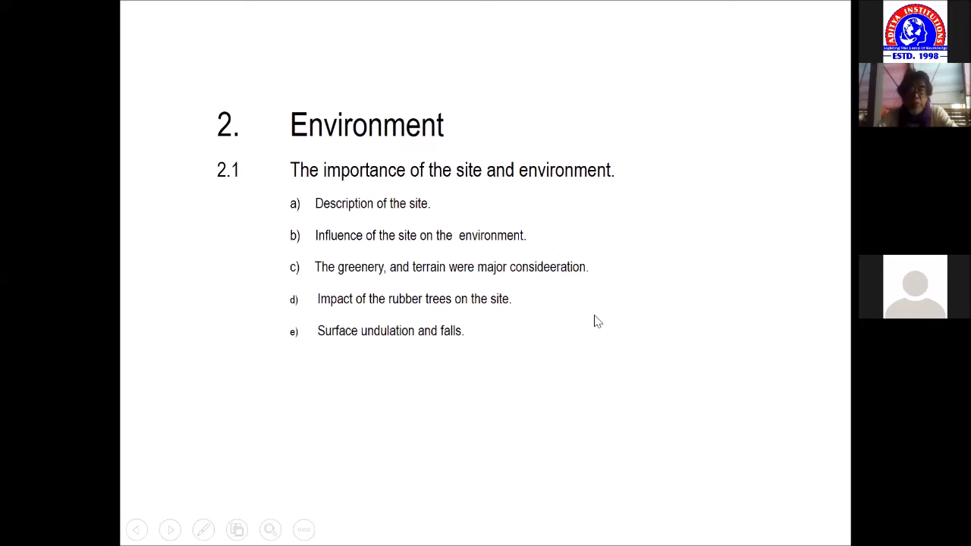
{"action": "mouse_move", "coordinate": [678, 322]}
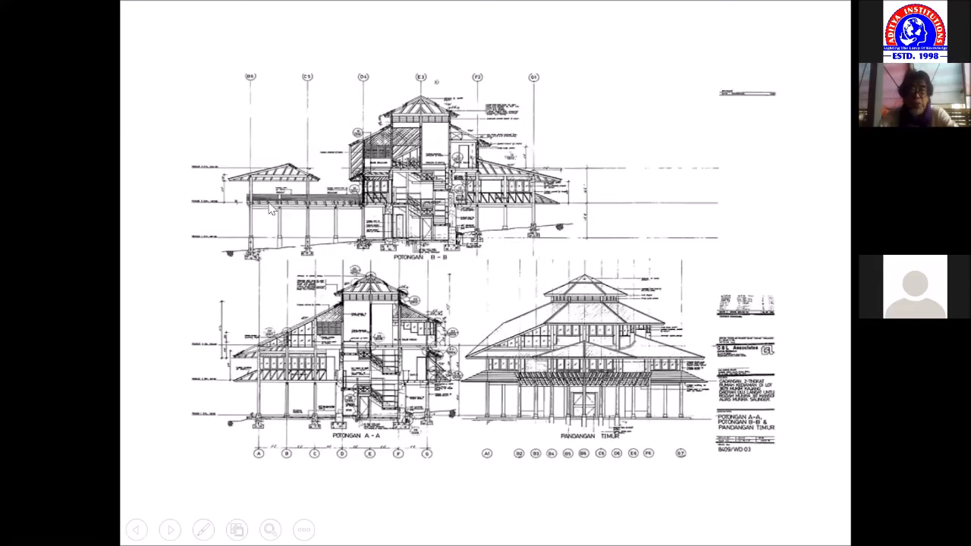
{"action": "mouse_move", "coordinate": [267, 258]}
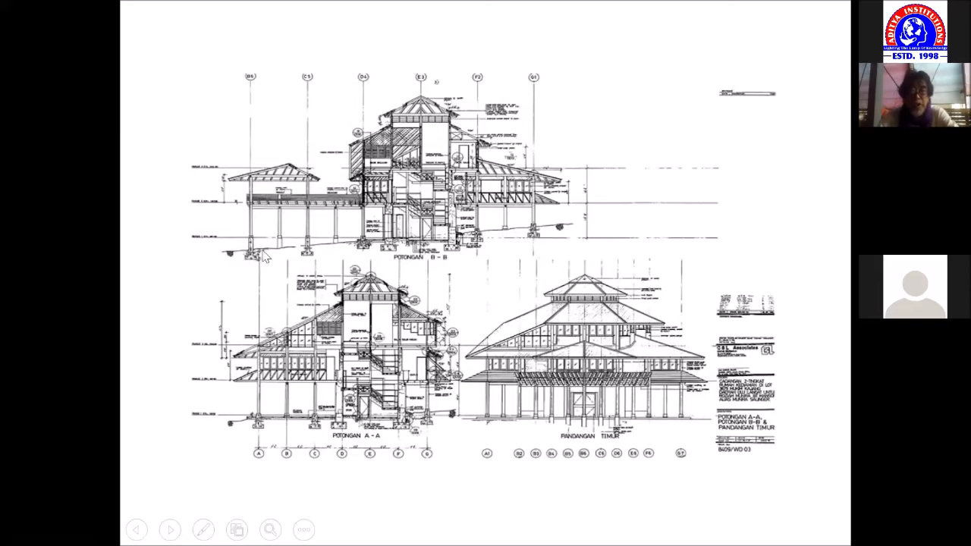
{"action": "mouse_move", "coordinate": [437, 250]}
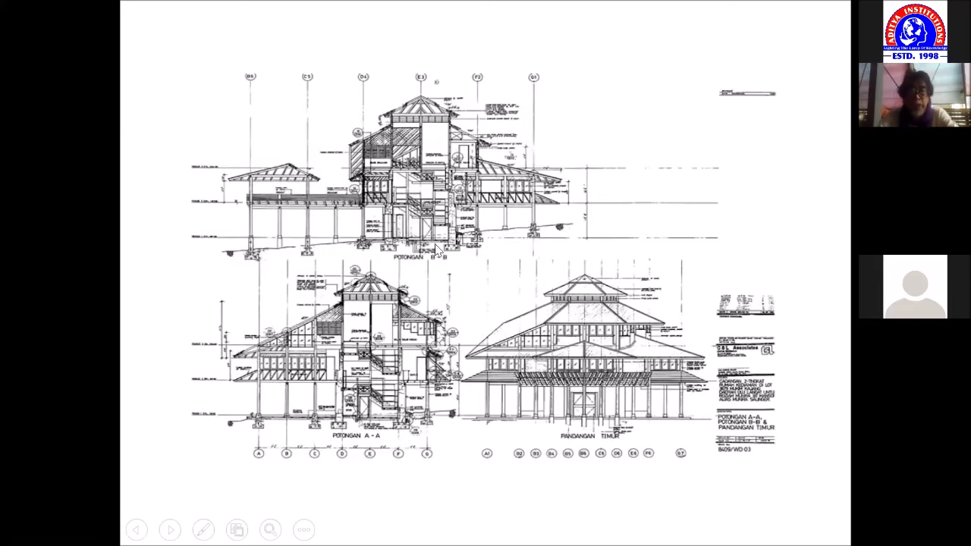
{"action": "mouse_move", "coordinate": [209, 261]}
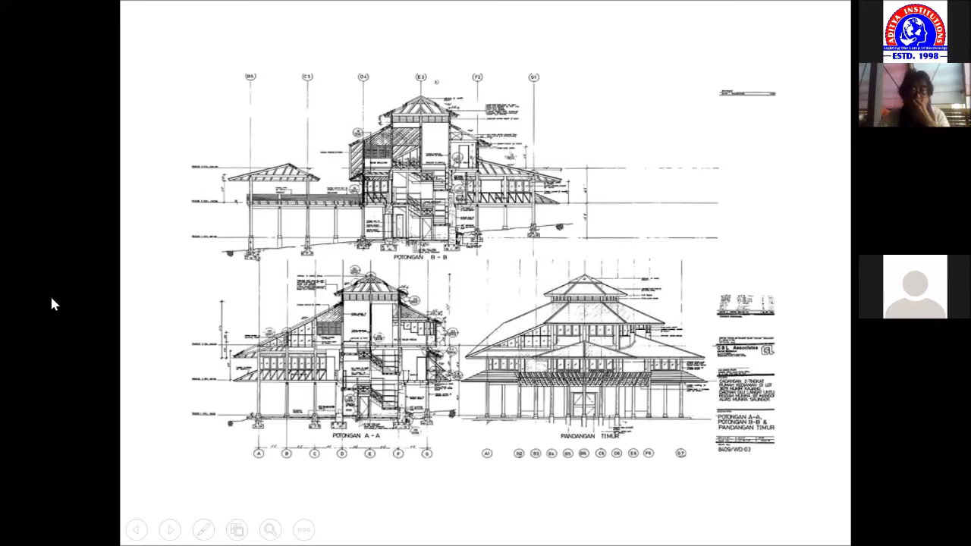
{"action": "mouse_move", "coordinate": [191, 255]}
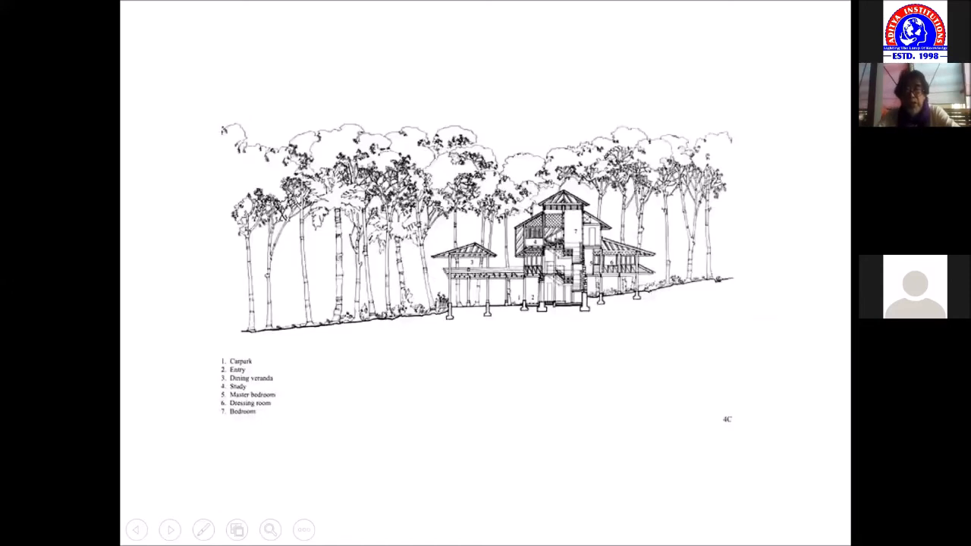
{"action": "mouse_move", "coordinate": [15, 100]}
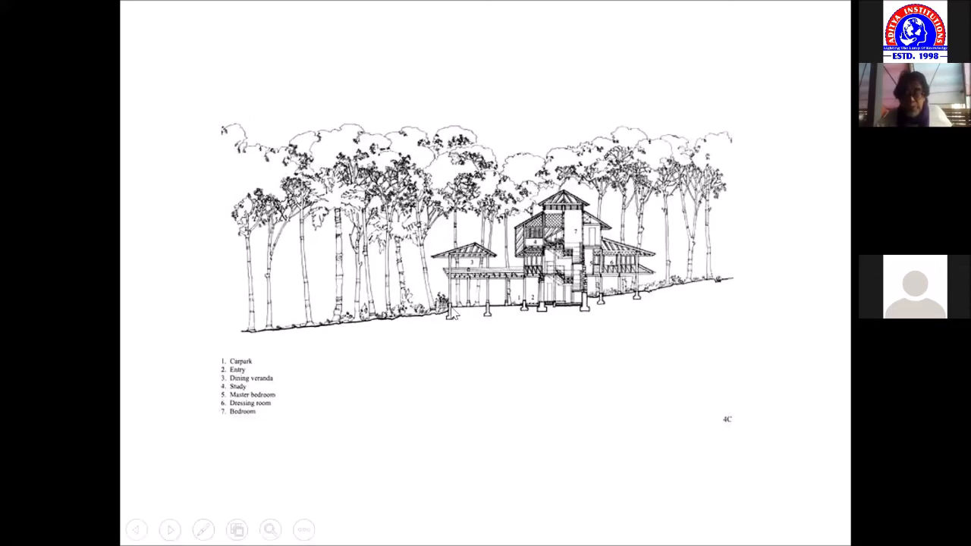
{"action": "mouse_move", "coordinate": [677, 290]}
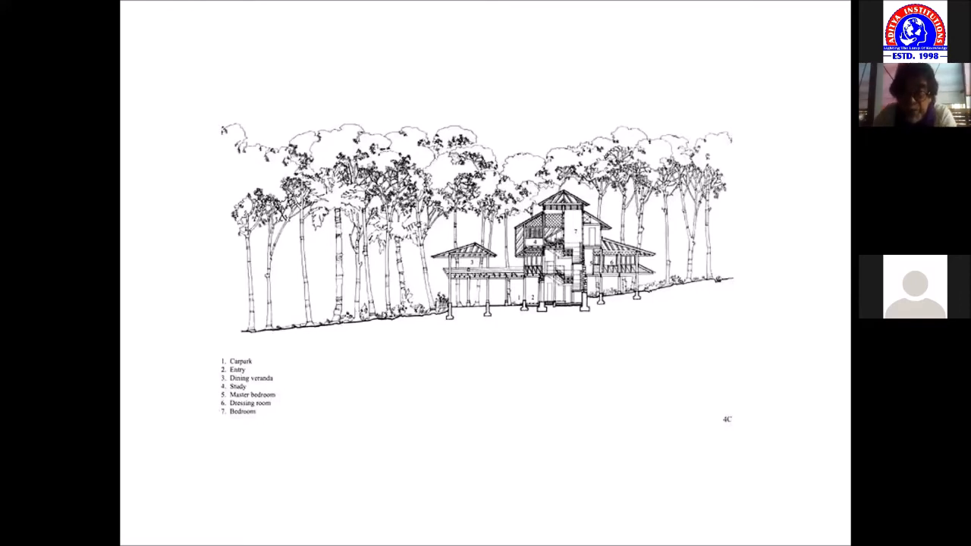
{"action": "mouse_move", "coordinate": [760, 279]}
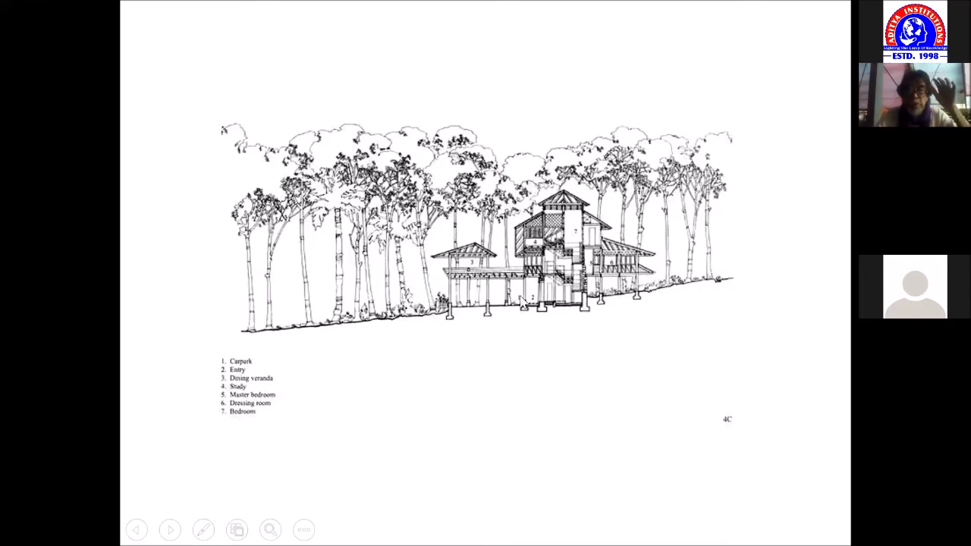
{"action": "mouse_move", "coordinate": [449, 288]}
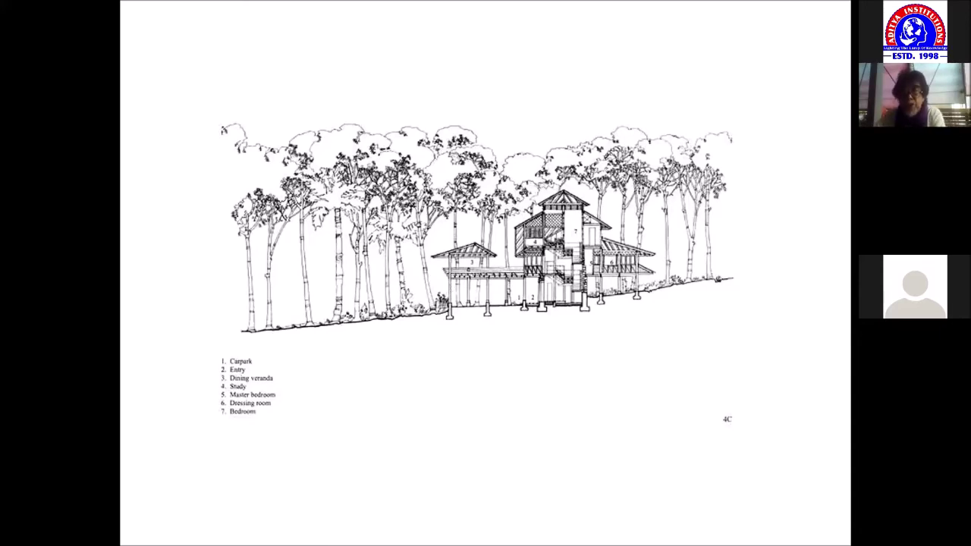
Step: Advance from the section sketch to the north-west and east elevation sketches with scale bars
{"action": "left_click", "coordinate": [170, 530]}
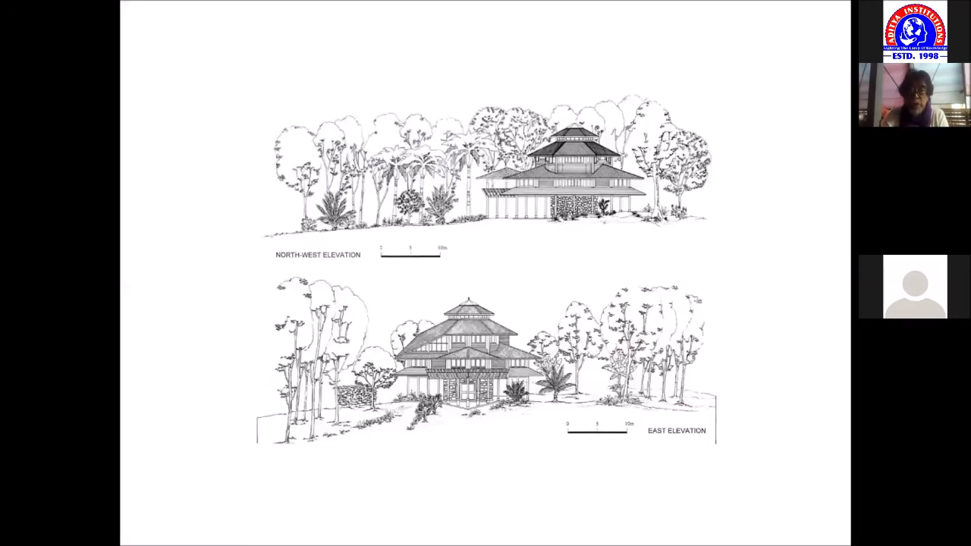
{"action": "mouse_move", "coordinate": [825, 251]}
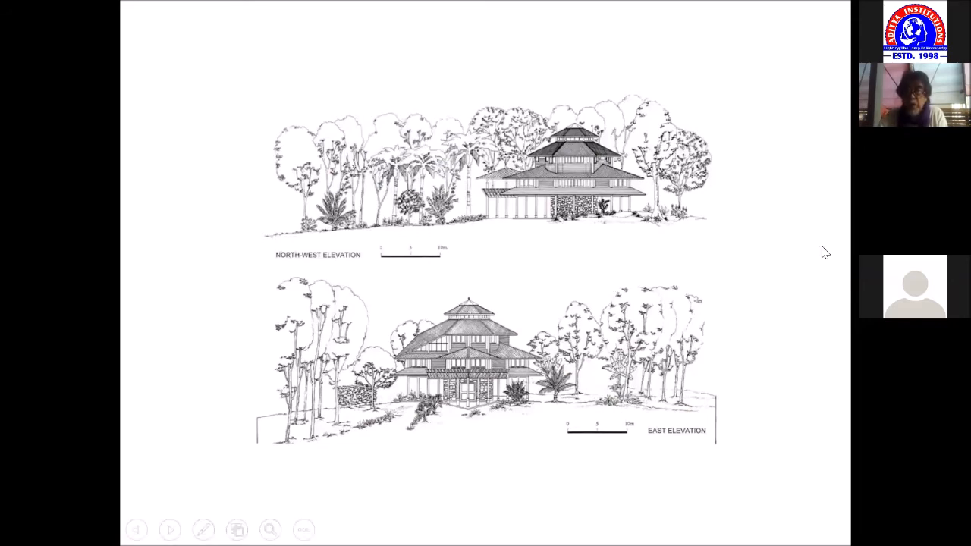
{"action": "mouse_move", "coordinate": [437, 339]}
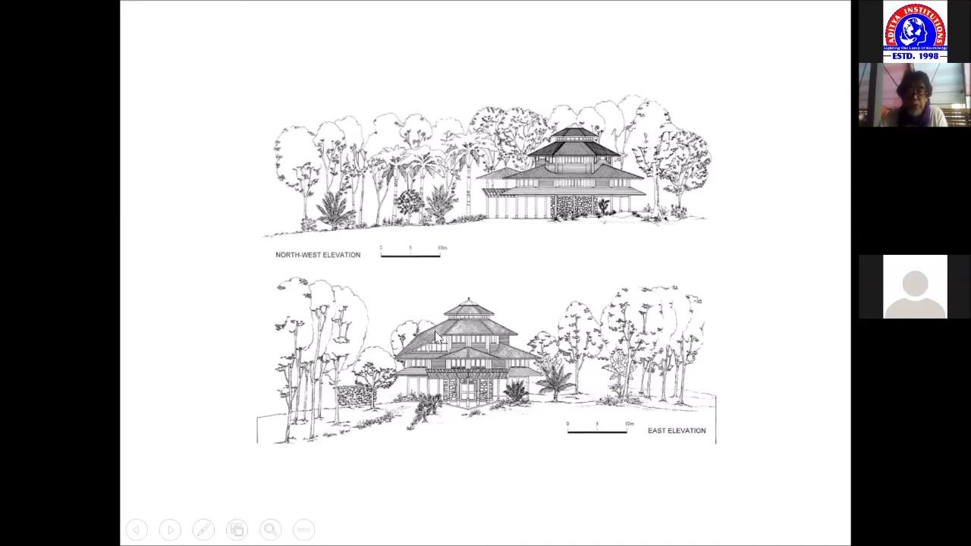
{"action": "mouse_move", "coordinate": [592, 307]}
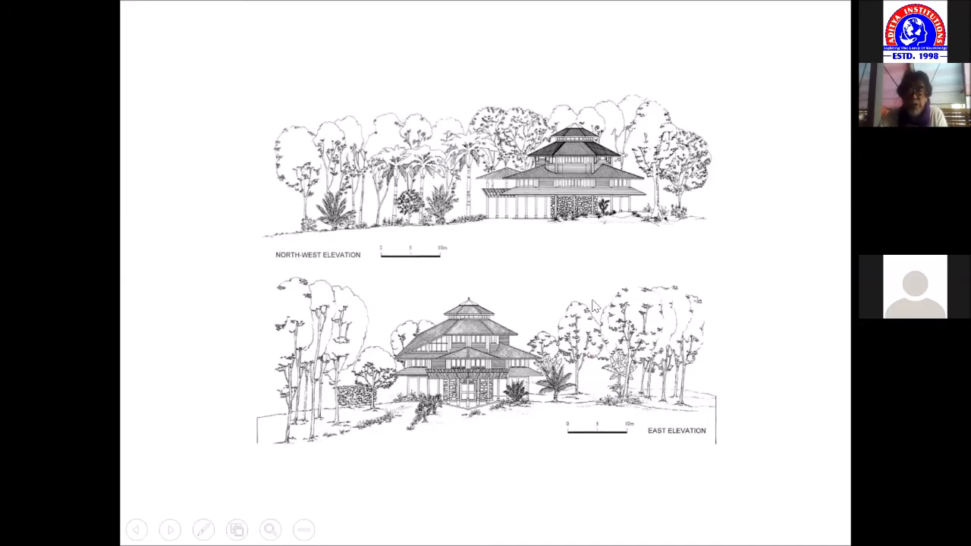
{"action": "mouse_move", "coordinate": [531, 191]}
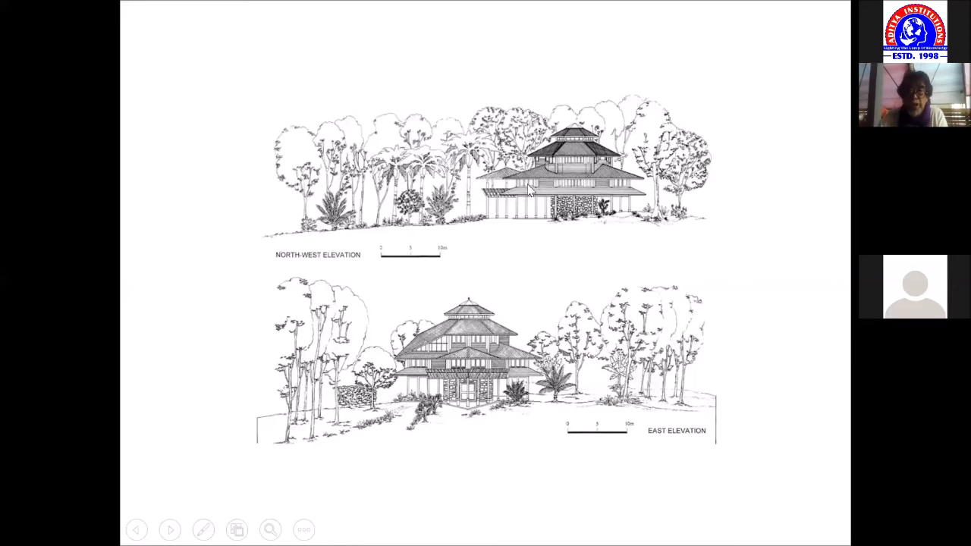
{"action": "mouse_move", "coordinate": [550, 156]}
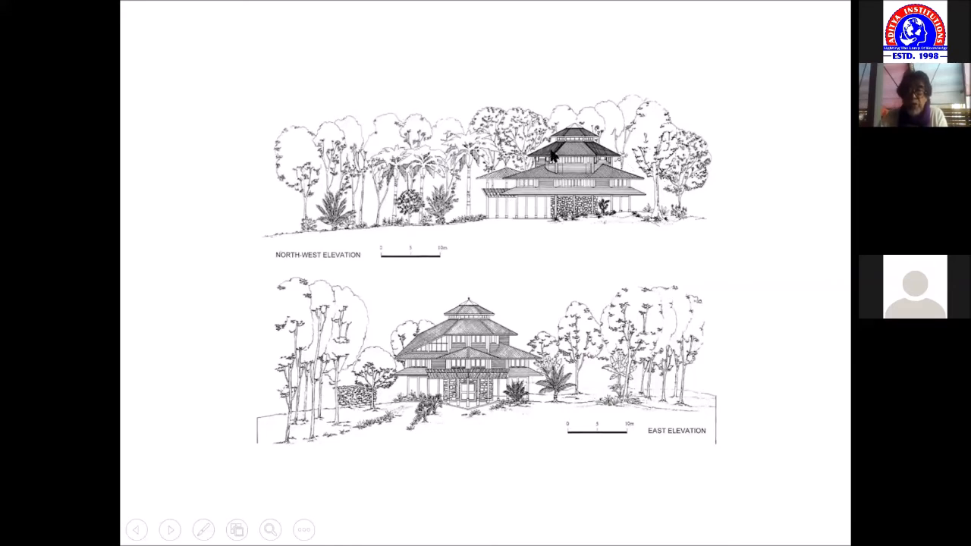
{"action": "mouse_move", "coordinate": [480, 182]}
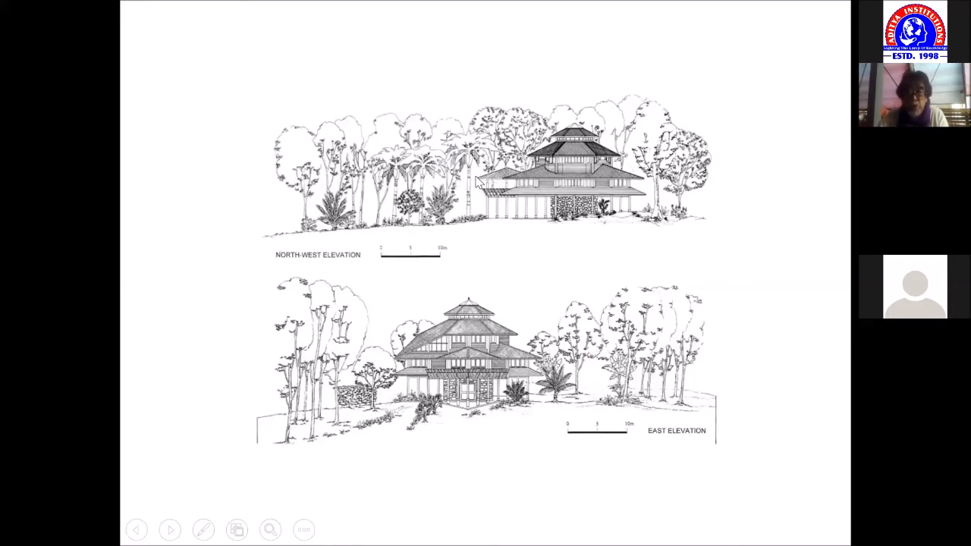
{"action": "mouse_move", "coordinate": [474, 205]}
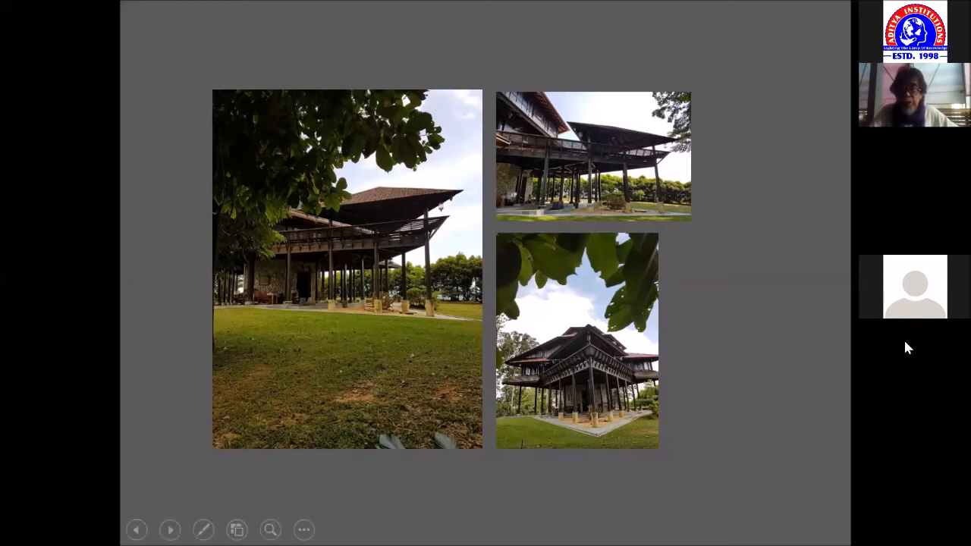
{"action": "mouse_move", "coordinate": [609, 216]}
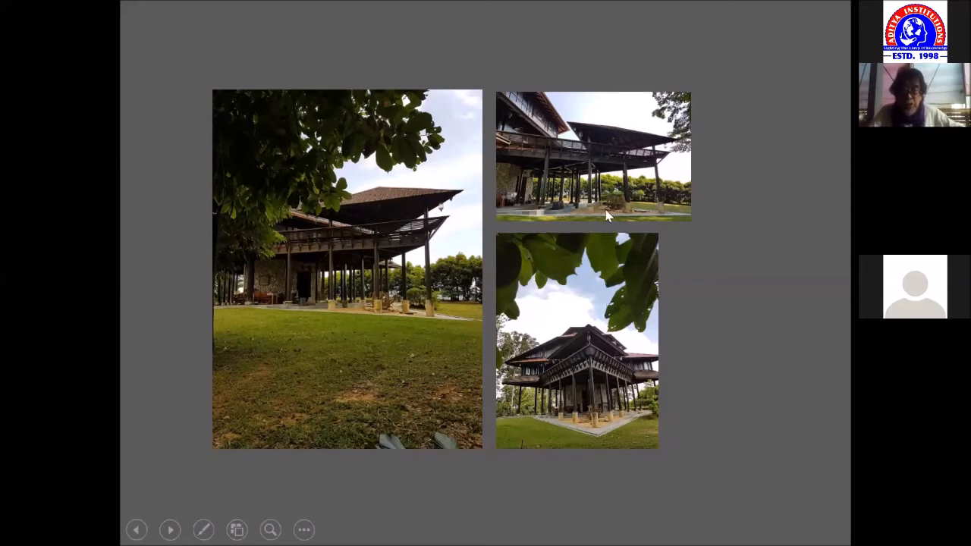
{"action": "mouse_move", "coordinate": [622, 190]}
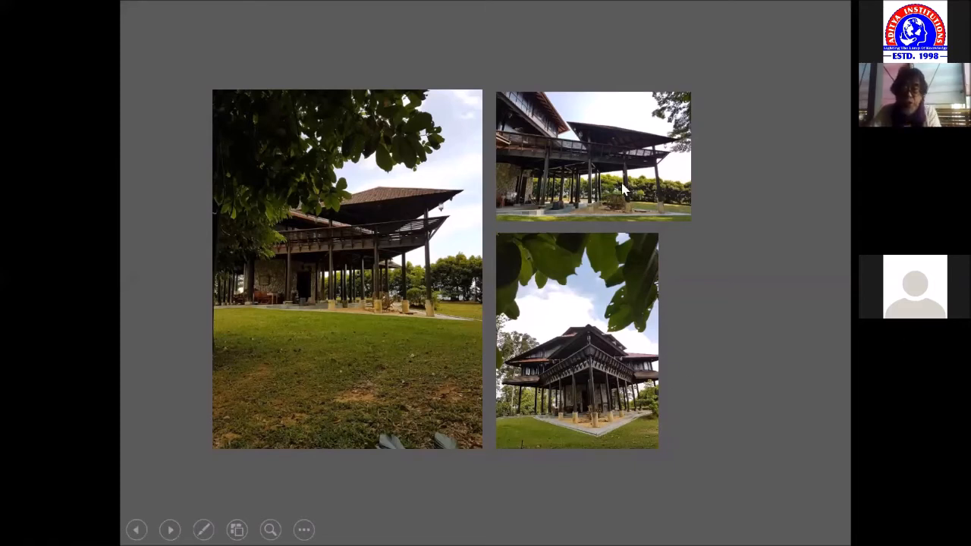
{"action": "mouse_move", "coordinate": [677, 316]}
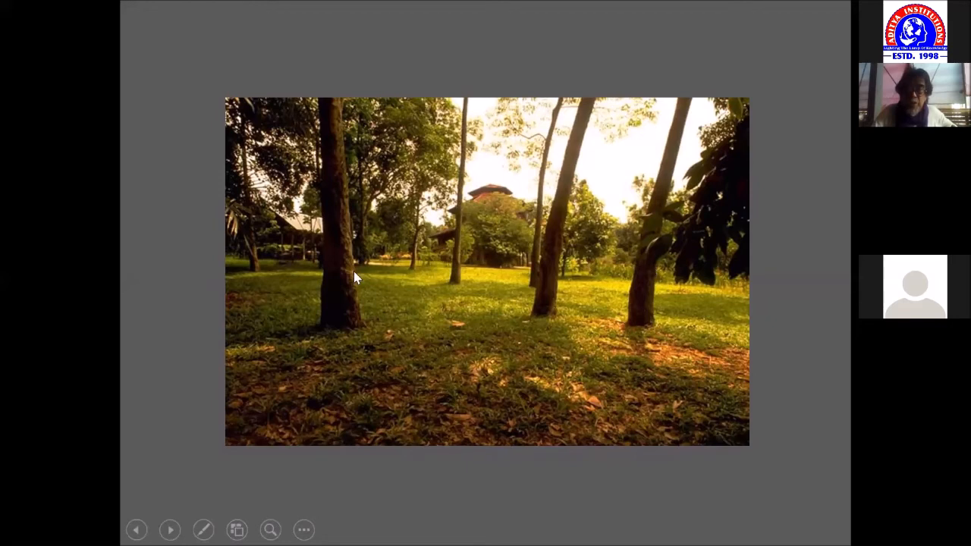
{"action": "mouse_move", "coordinate": [510, 291]}
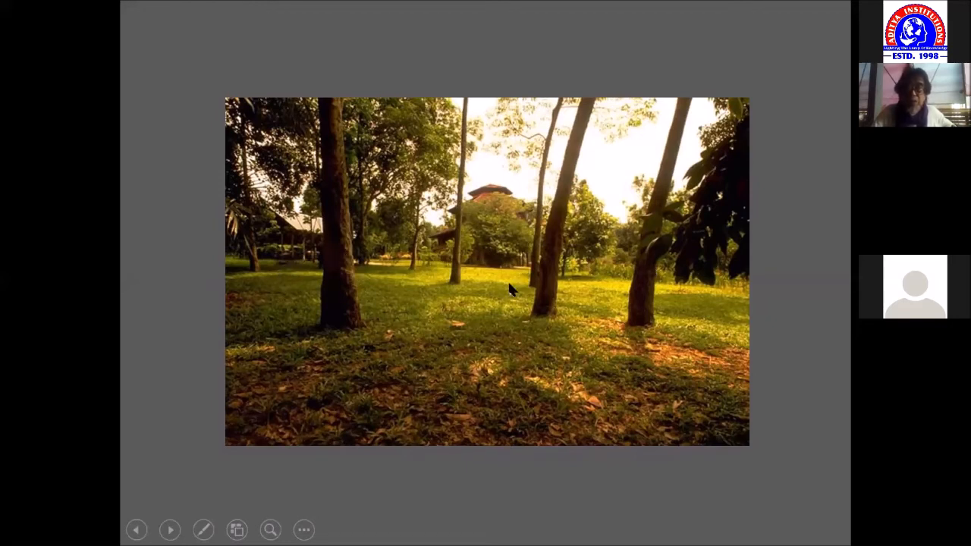
{"action": "mouse_move", "coordinate": [744, 425]}
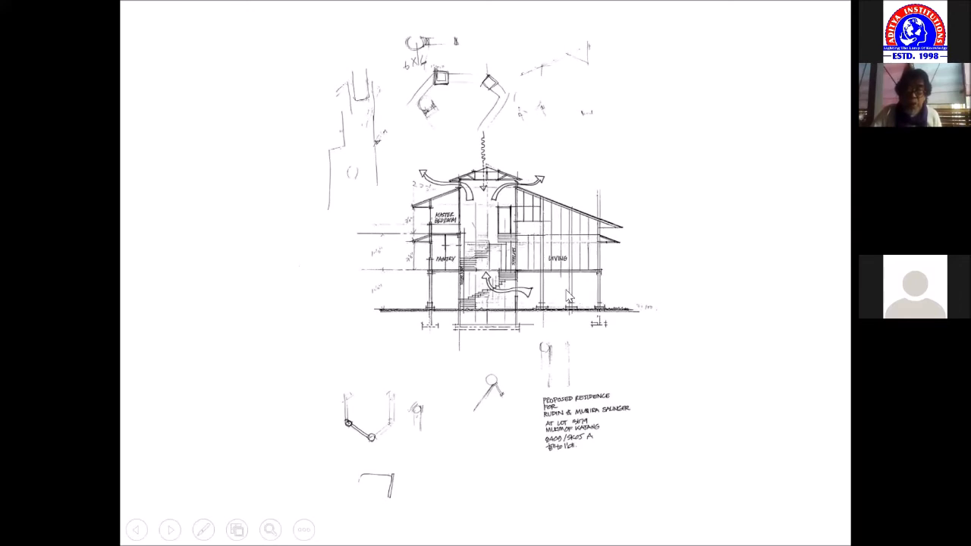
{"action": "mouse_move", "coordinate": [692, 313]}
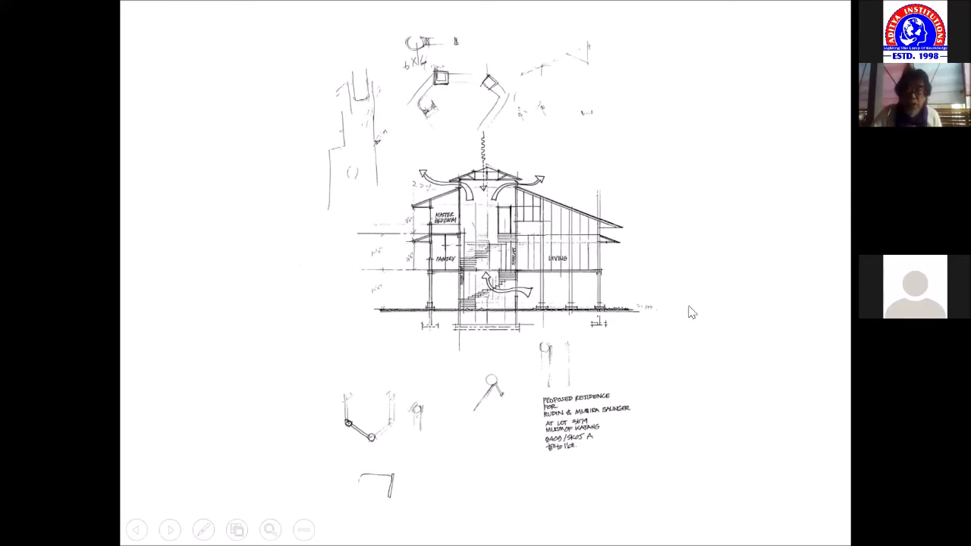
{"action": "mouse_move", "coordinate": [465, 291]}
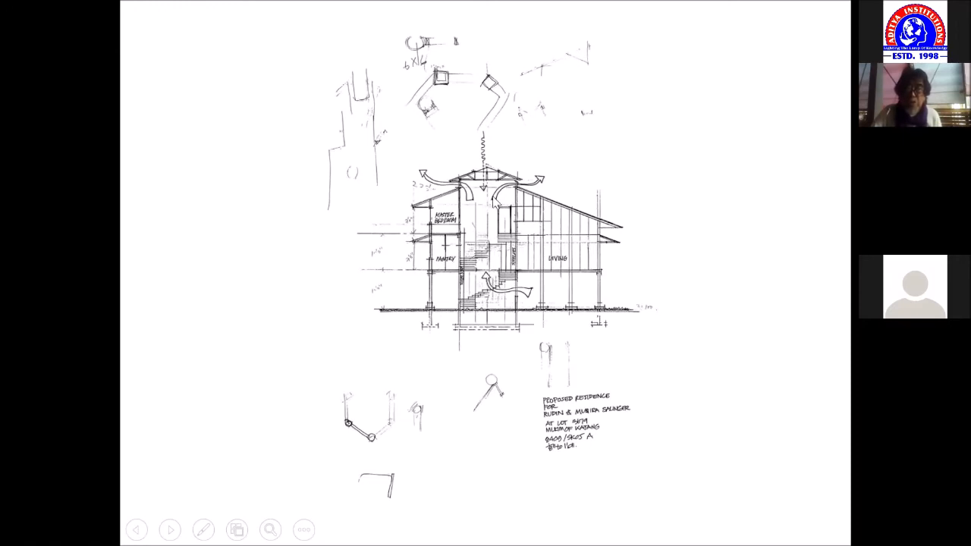
{"action": "mouse_move", "coordinate": [369, 239]}
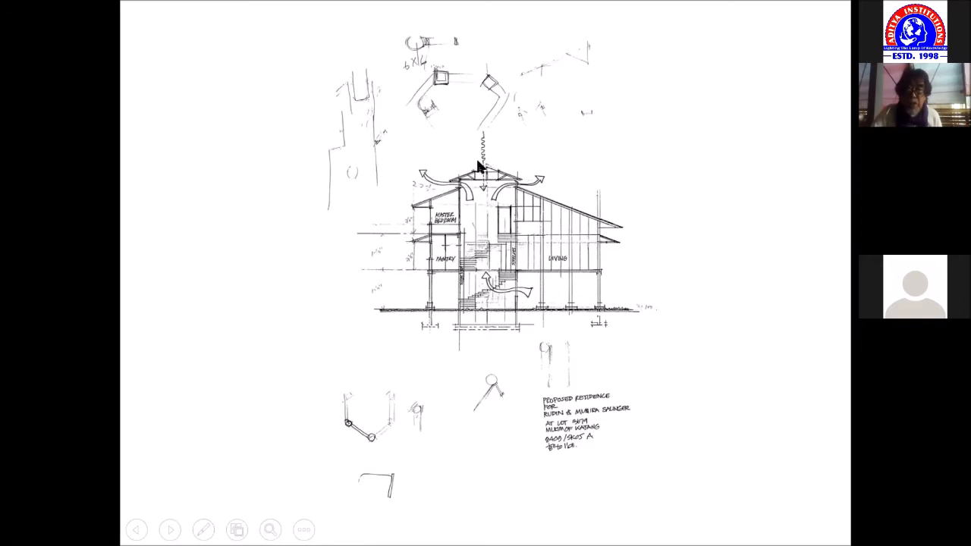
{"action": "mouse_move", "coordinate": [489, 179]}
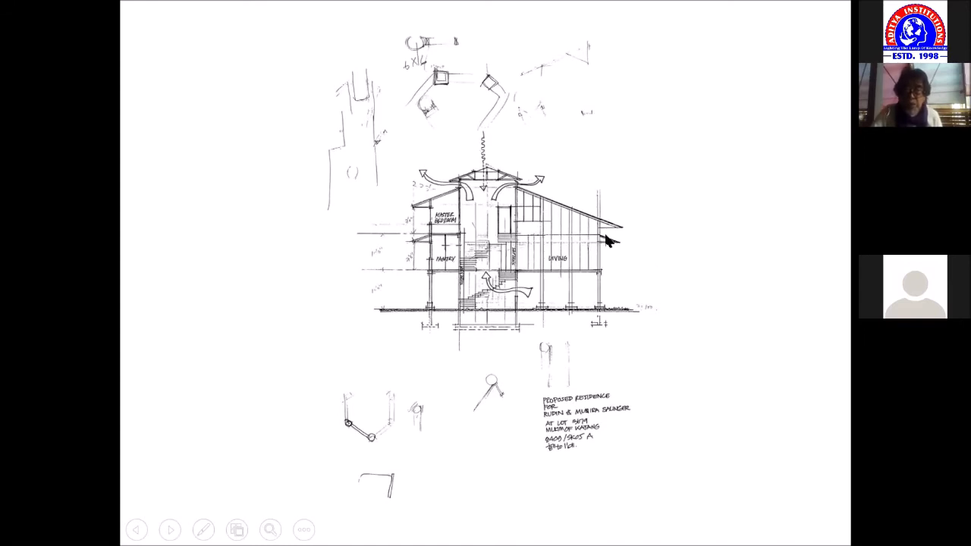
{"action": "mouse_move", "coordinate": [473, 220]}
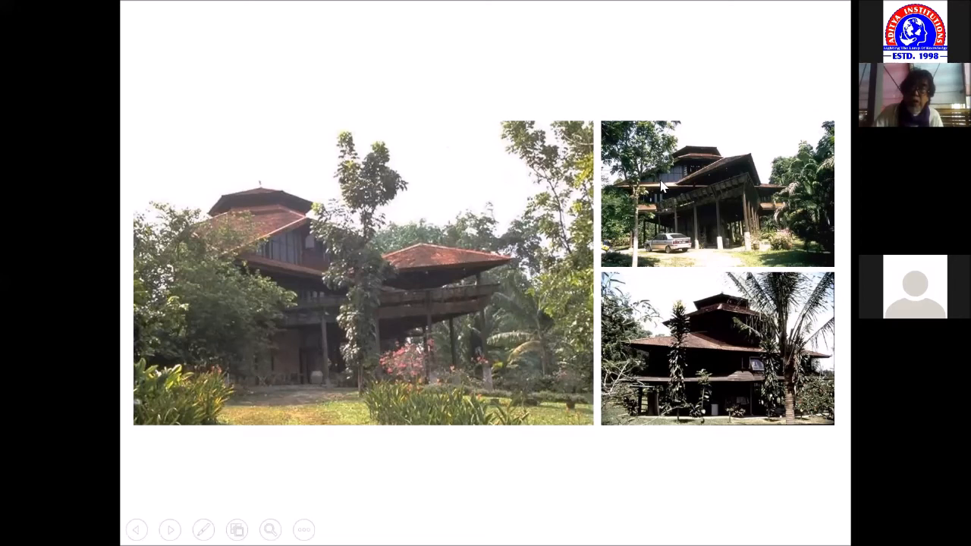
{"action": "mouse_move", "coordinate": [740, 176]}
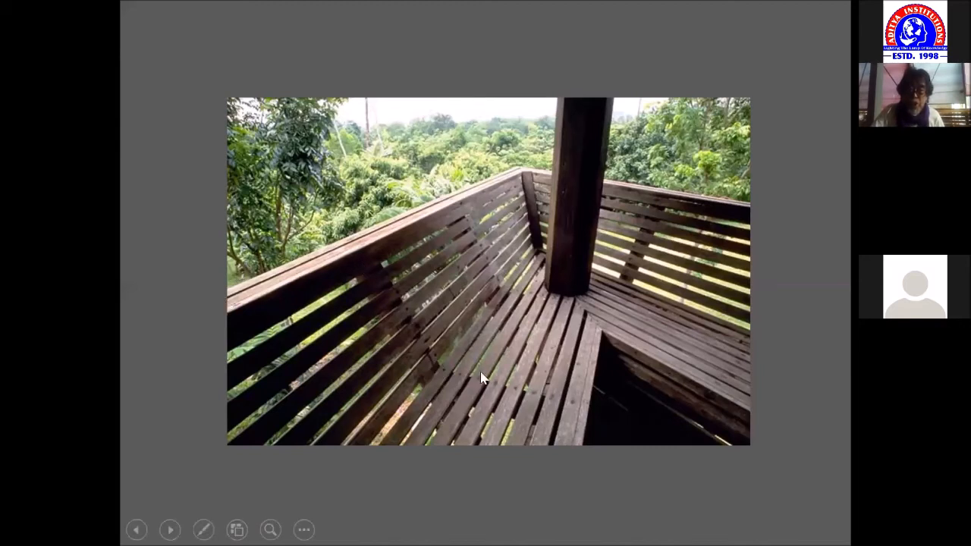
{"action": "mouse_move", "coordinate": [402, 287]}
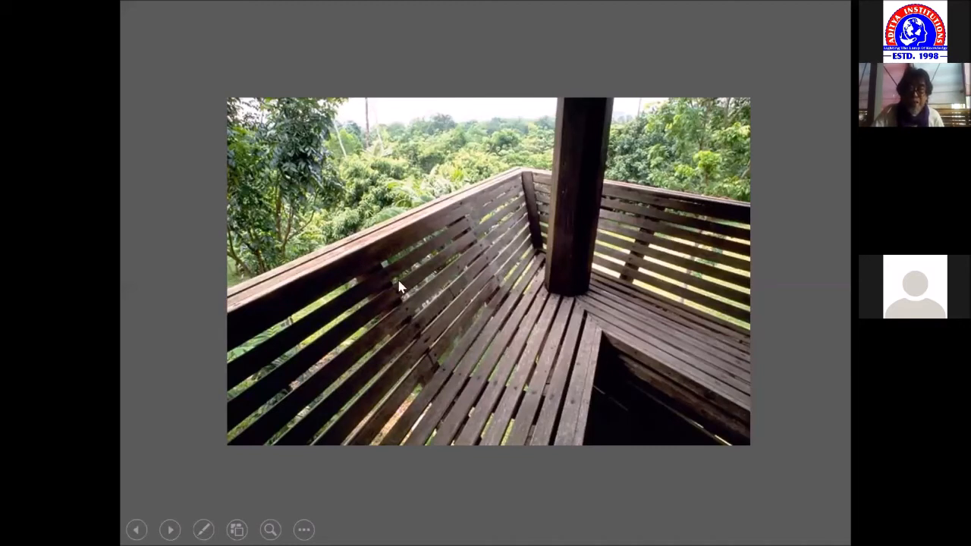
{"action": "mouse_move", "coordinate": [407, 281]}
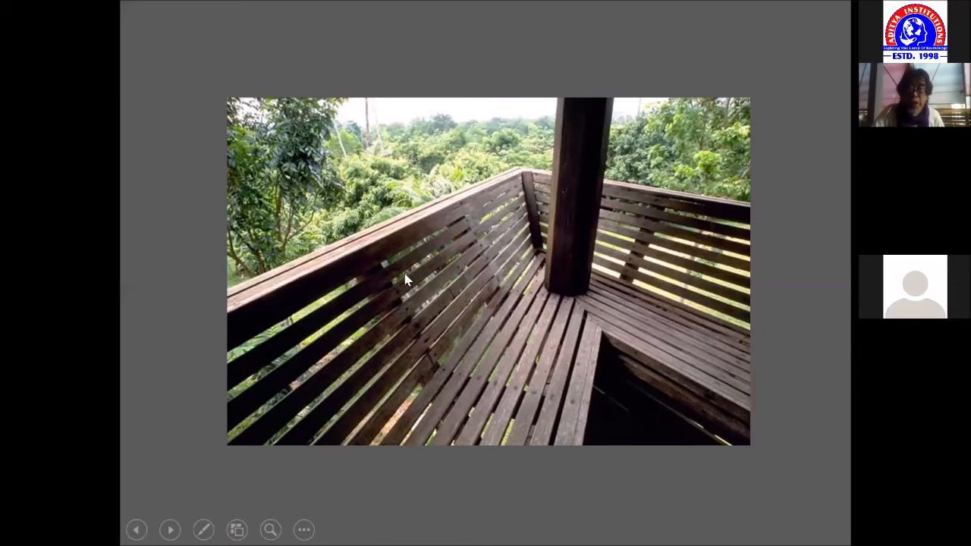
{"action": "mouse_move", "coordinate": [570, 355]}
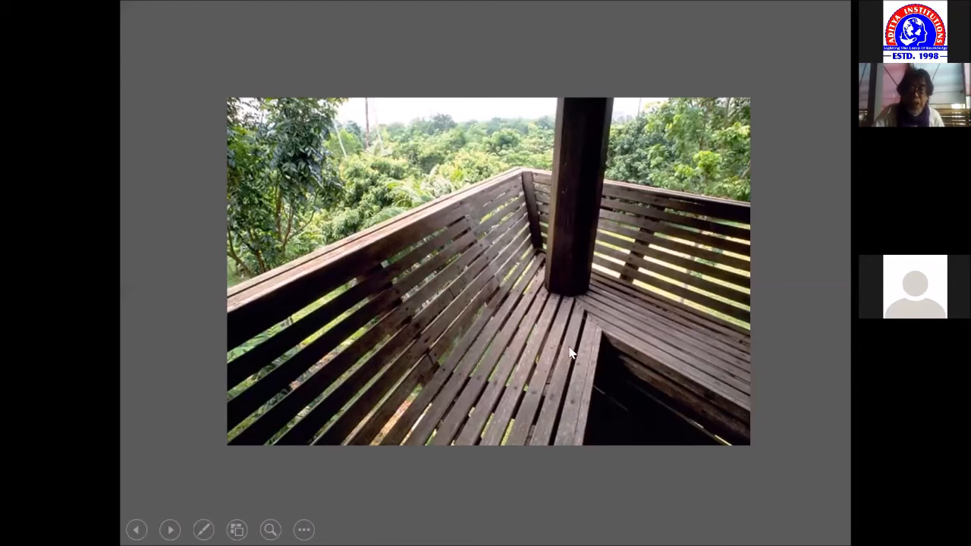
{"action": "mouse_move", "coordinate": [564, 394]}
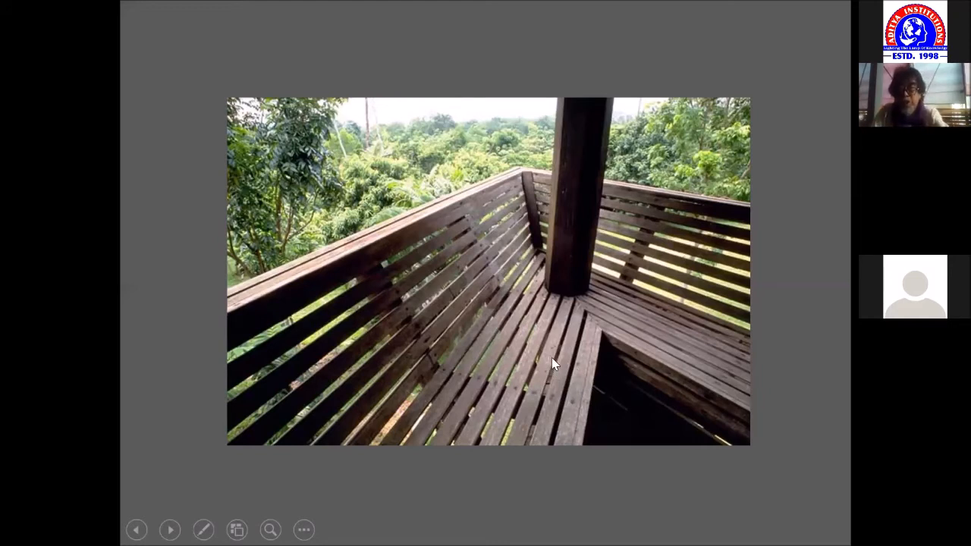
{"action": "mouse_move", "coordinate": [528, 382]}
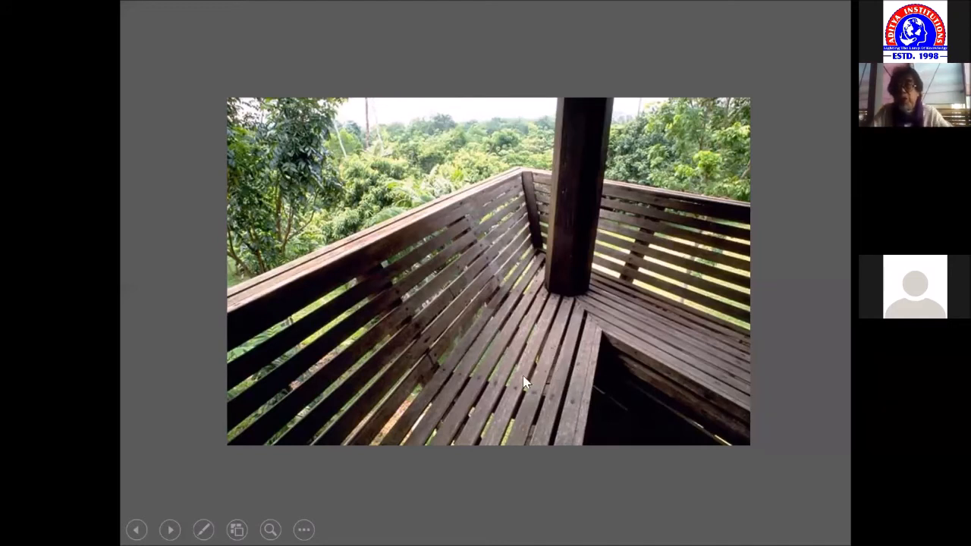
{"action": "mouse_move", "coordinate": [513, 380]}
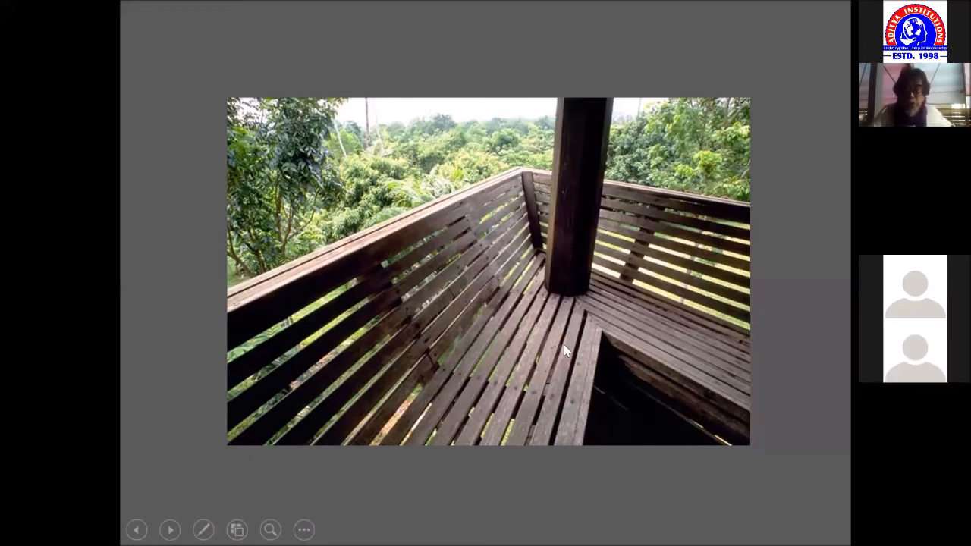
{"action": "mouse_move", "coordinate": [572, 352]}
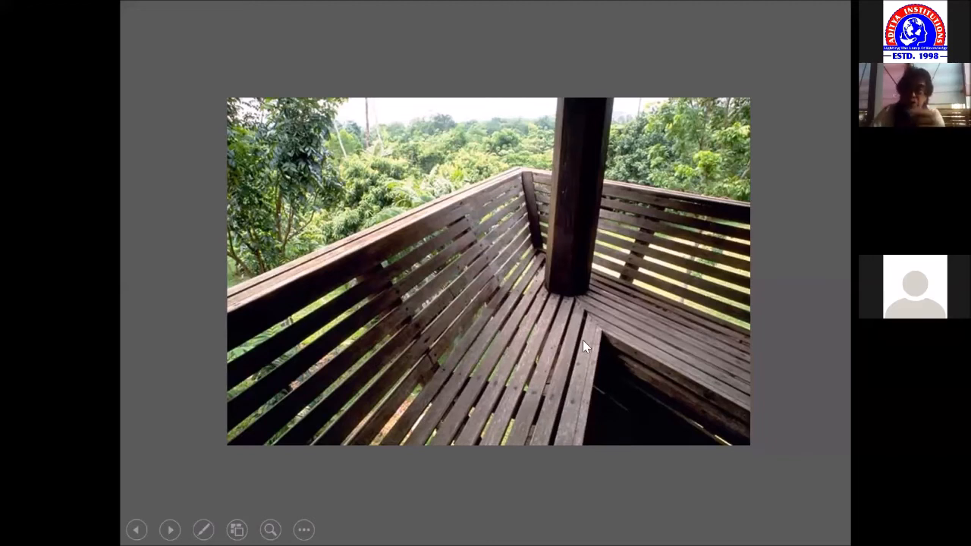
{"action": "mouse_move", "coordinate": [601, 328]}
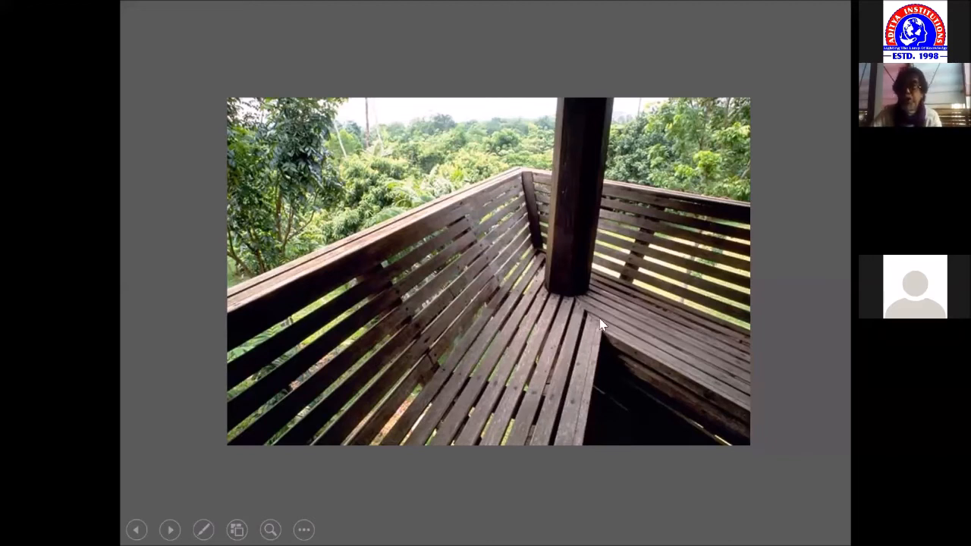
{"action": "mouse_move", "coordinate": [635, 299]}
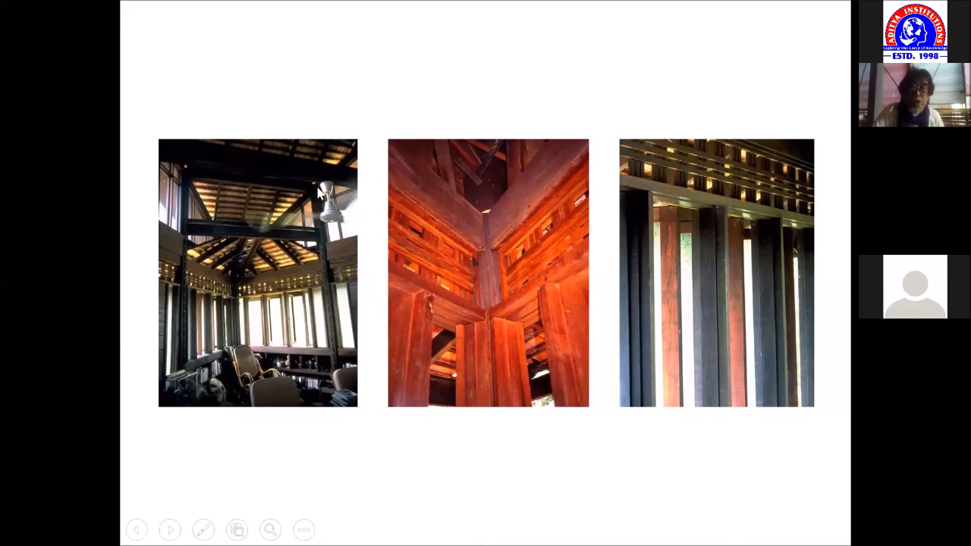
{"action": "mouse_move", "coordinate": [319, 264]}
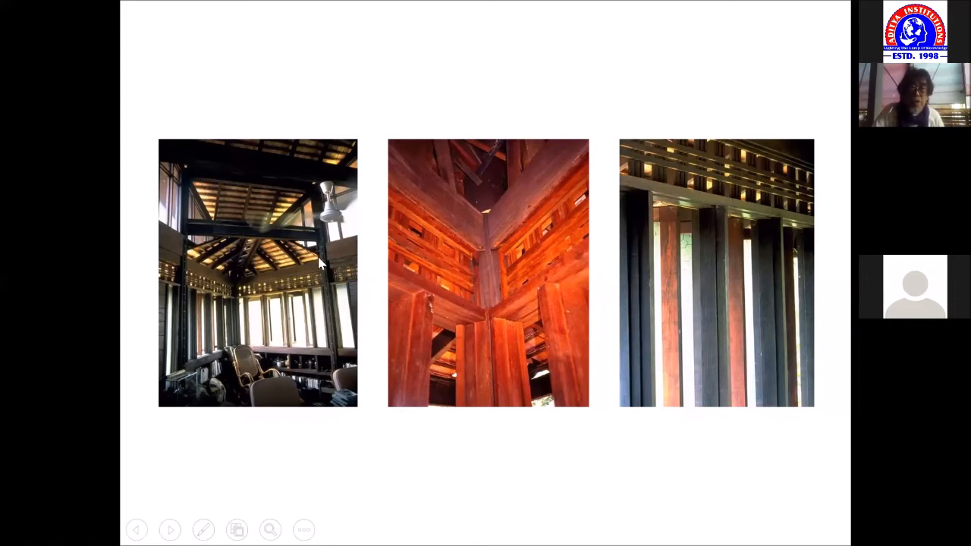
{"action": "mouse_move", "coordinate": [166, 384]}
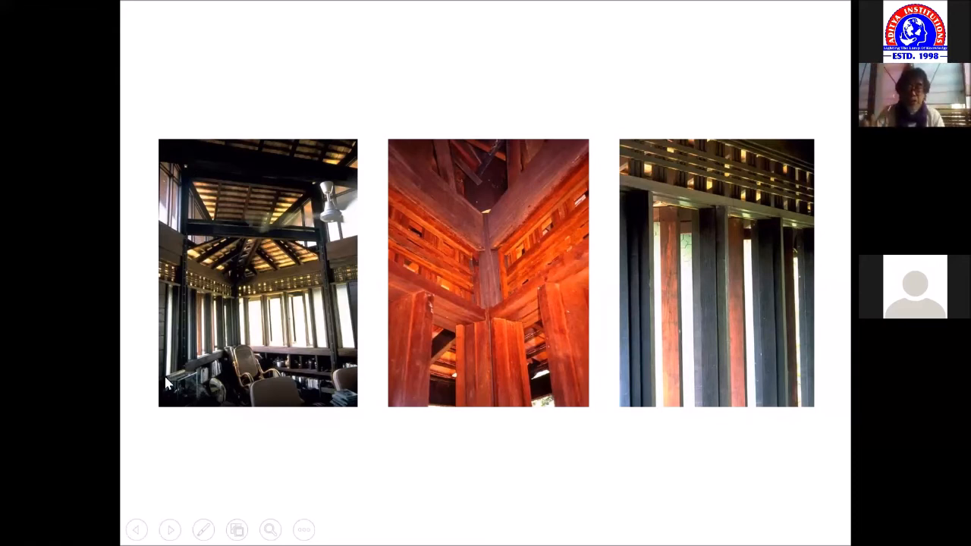
{"action": "mouse_move", "coordinate": [230, 261]}
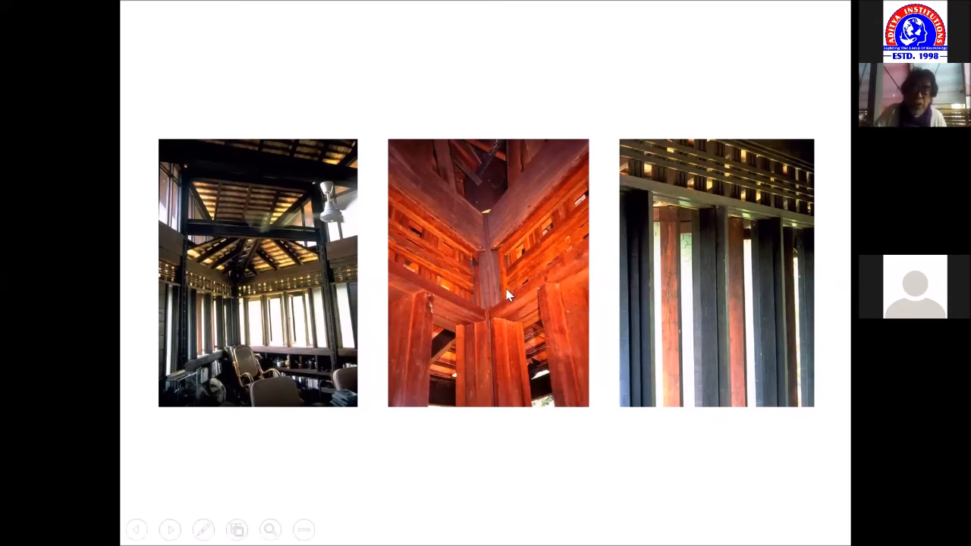
{"action": "mouse_move", "coordinate": [167, 211]}
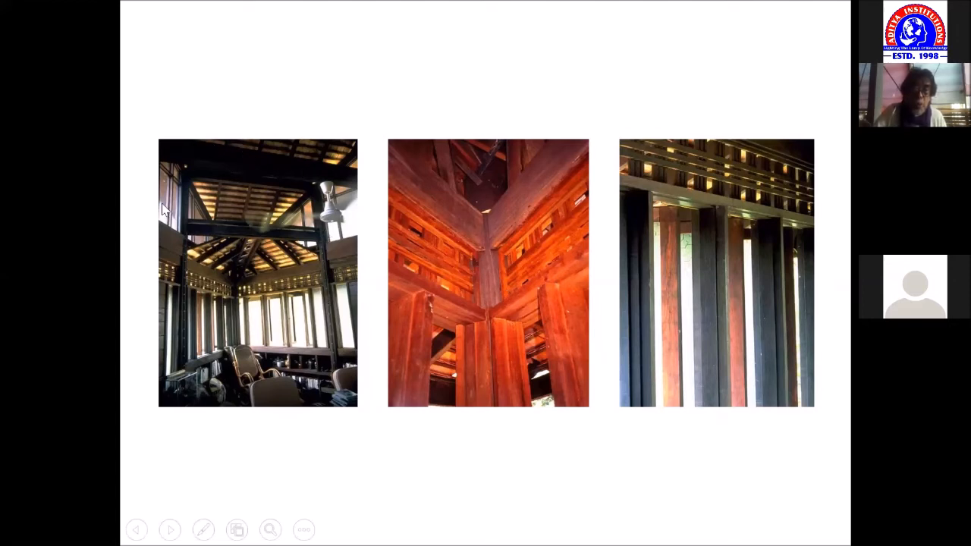
{"action": "mouse_move", "coordinate": [343, 320]}
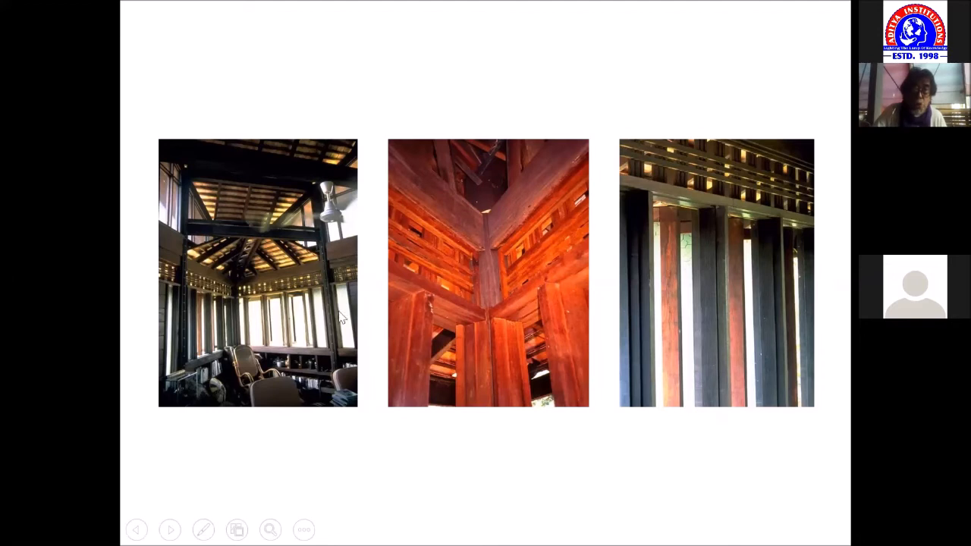
{"action": "mouse_move", "coordinate": [176, 231]}
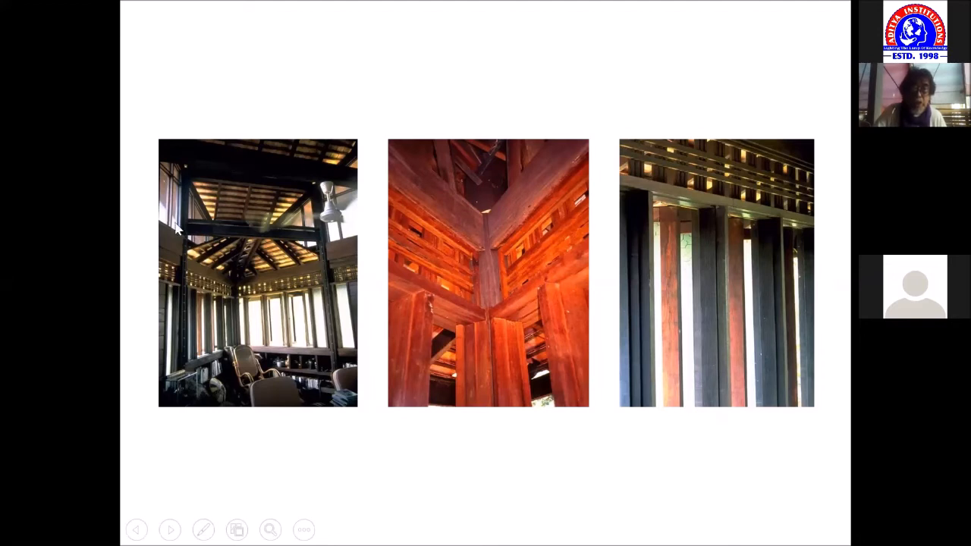
{"action": "mouse_move", "coordinate": [370, 196]}
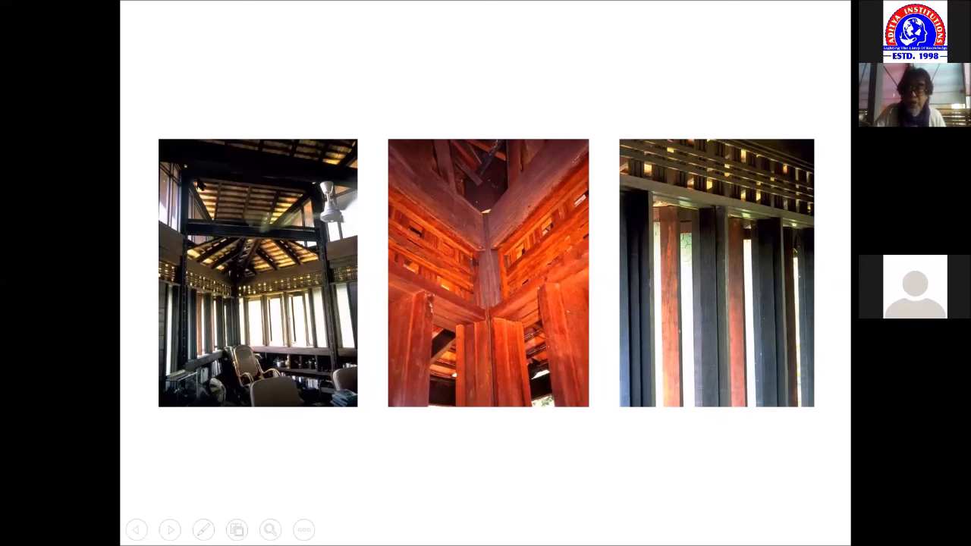
{"action": "mouse_move", "coordinate": [742, 164]}
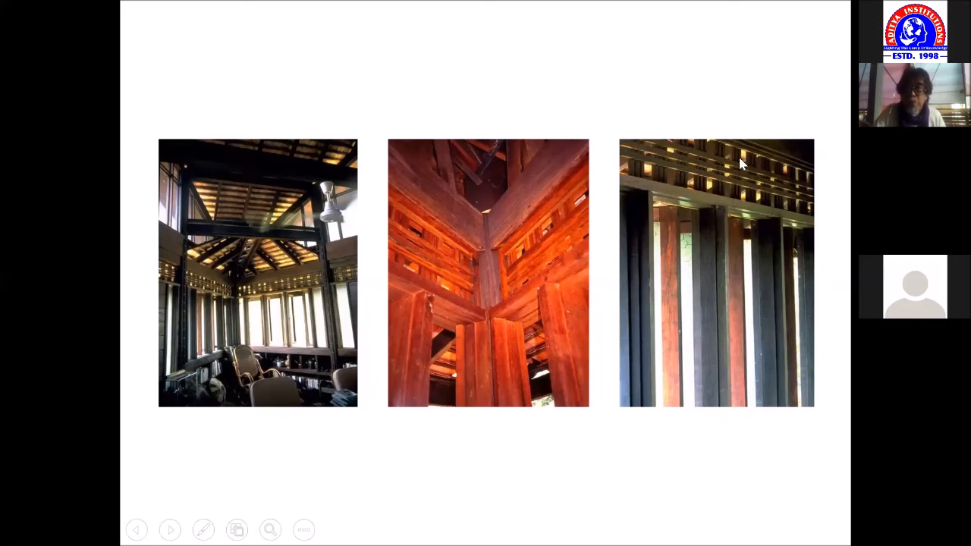
{"action": "mouse_move", "coordinate": [734, 258]}
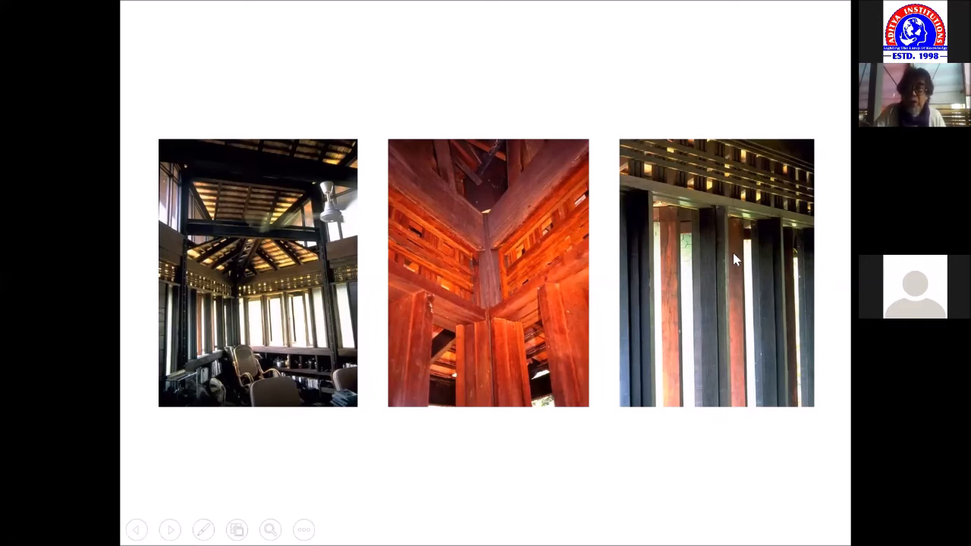
{"action": "mouse_move", "coordinate": [719, 178]}
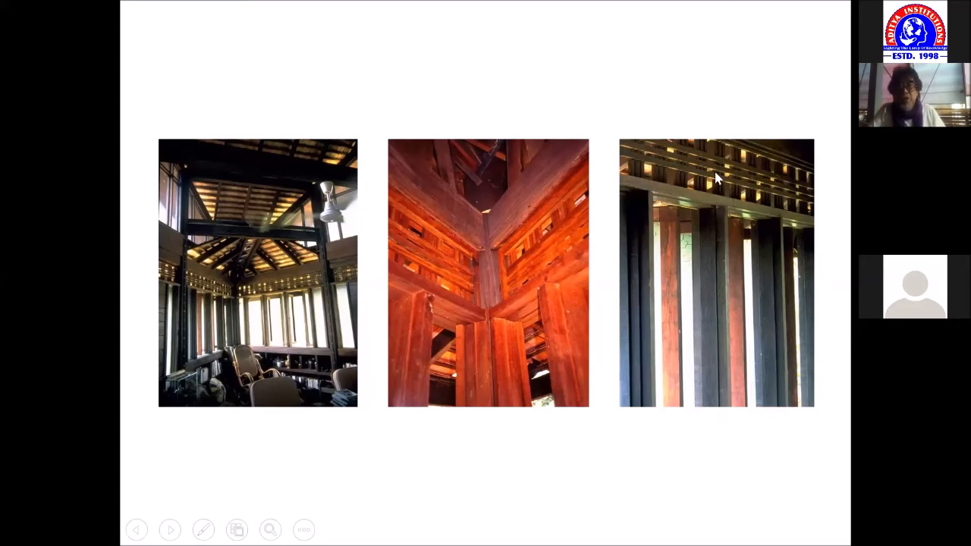
{"action": "mouse_move", "coordinate": [471, 337]}
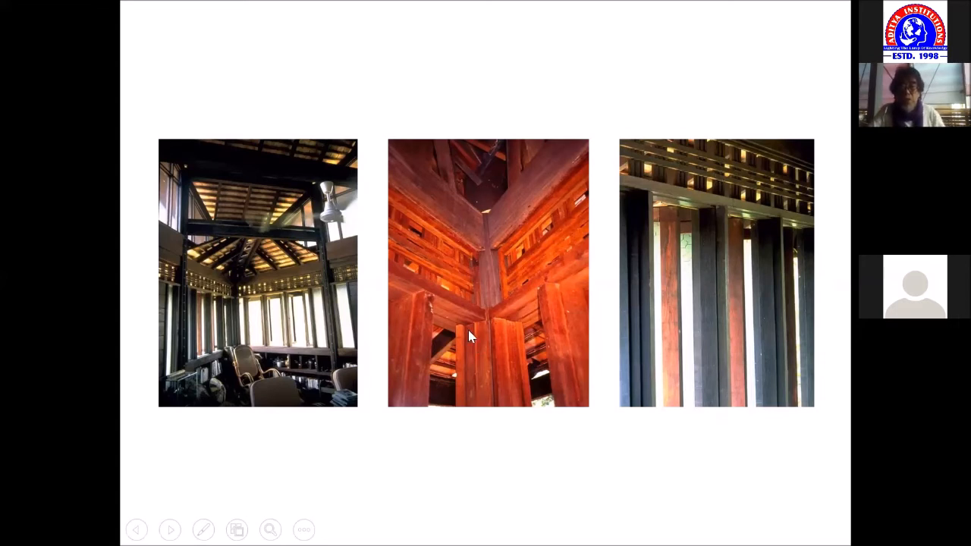
{"action": "mouse_move", "coordinate": [650, 272]}
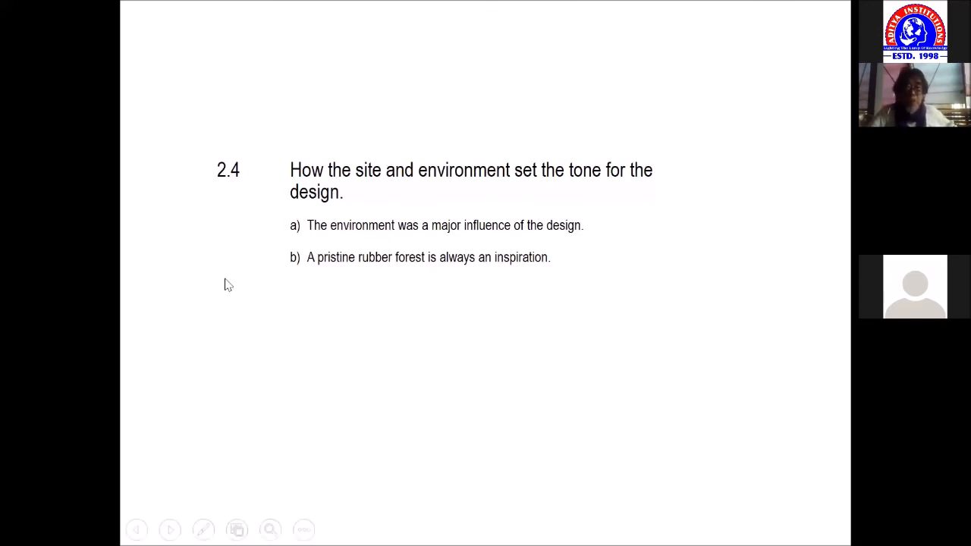
{"action": "mouse_move", "coordinate": [391, 239]}
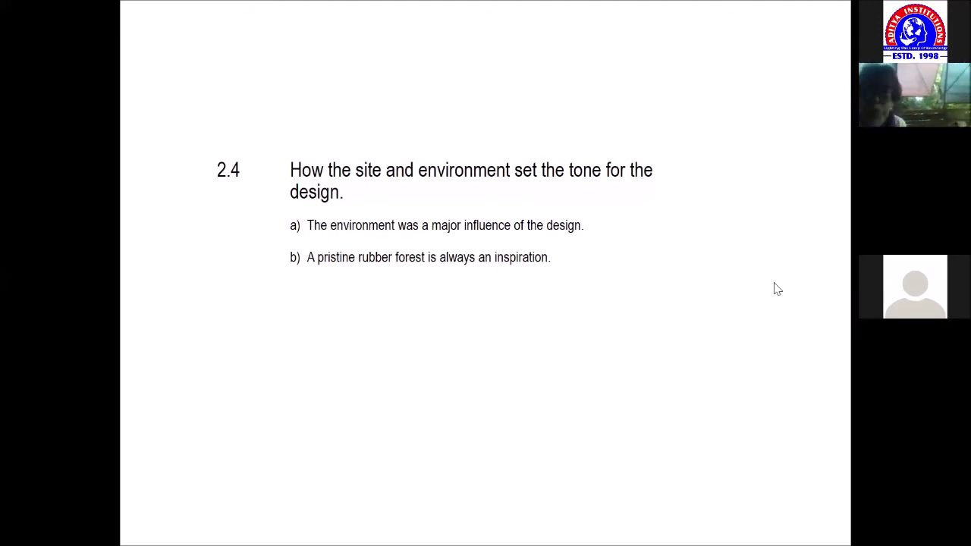
{"action": "mouse_move", "coordinate": [804, 319]}
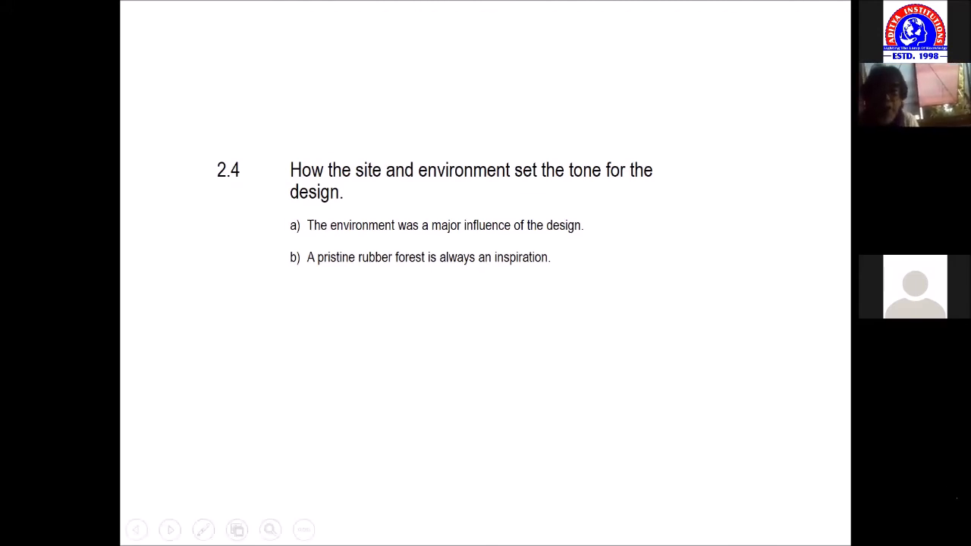
{"action": "mouse_move", "coordinate": [890, 482]}
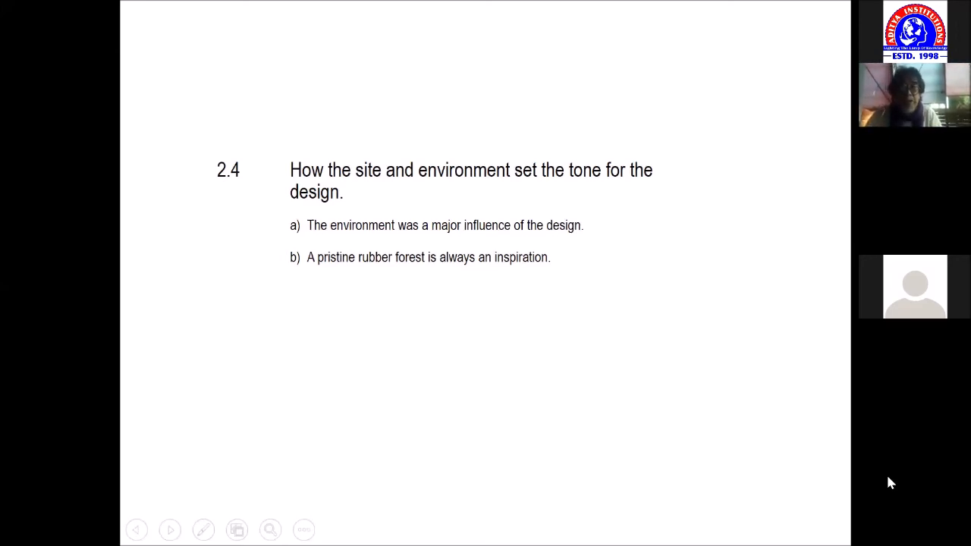
{"action": "mouse_move", "coordinate": [877, 488]}
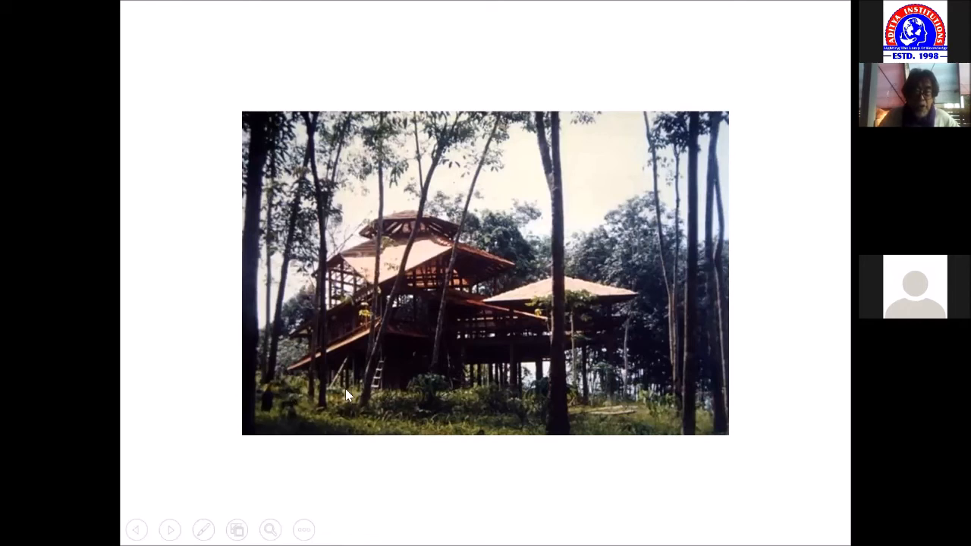
{"action": "mouse_move", "coordinate": [523, 372]}
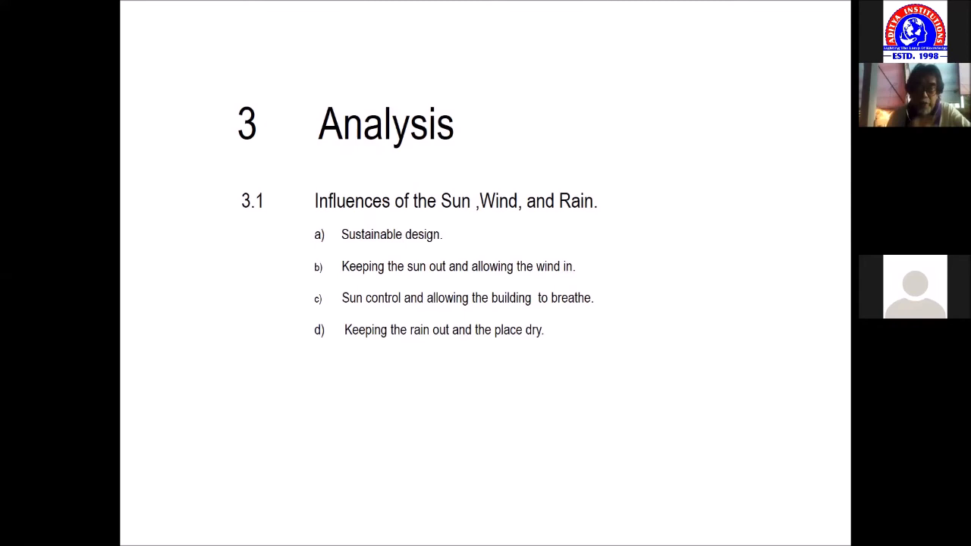
{"action": "mouse_move", "coordinate": [244, 261]}
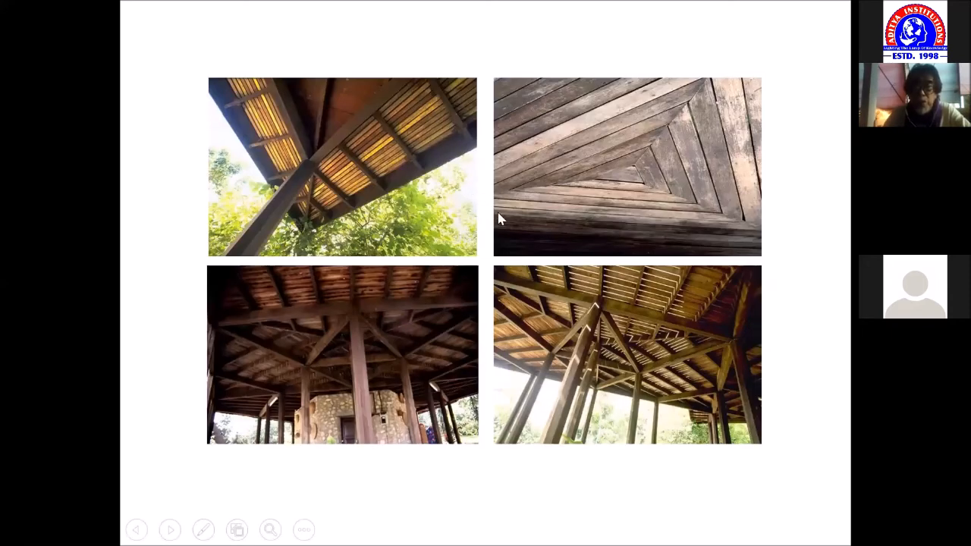
{"action": "mouse_move", "coordinate": [634, 152]}
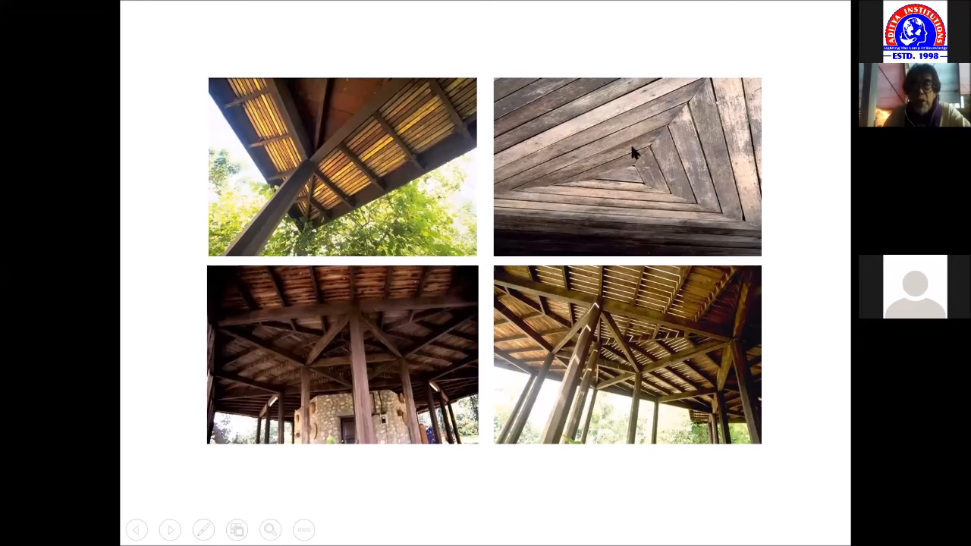
{"action": "mouse_move", "coordinate": [686, 148]}
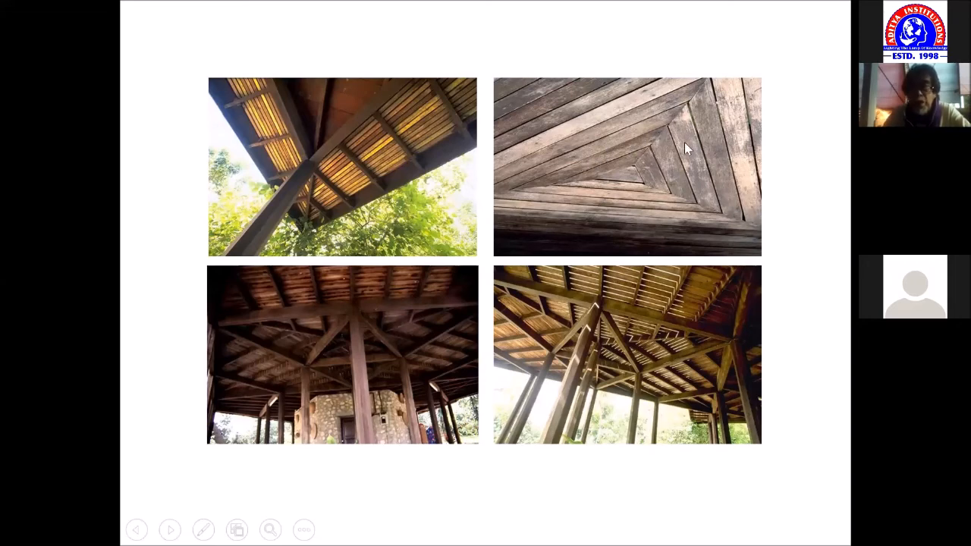
{"action": "mouse_move", "coordinate": [692, 291]}
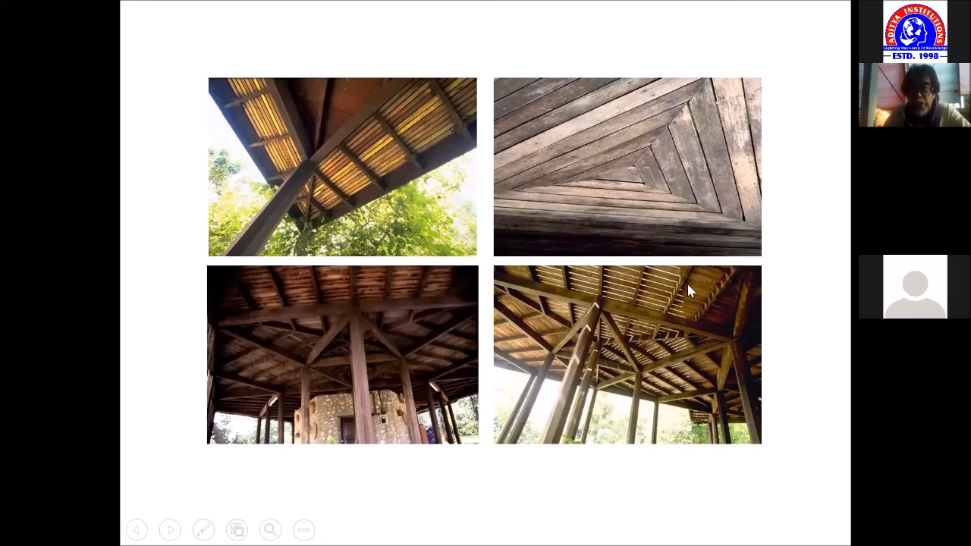
{"action": "mouse_move", "coordinate": [356, 294]}
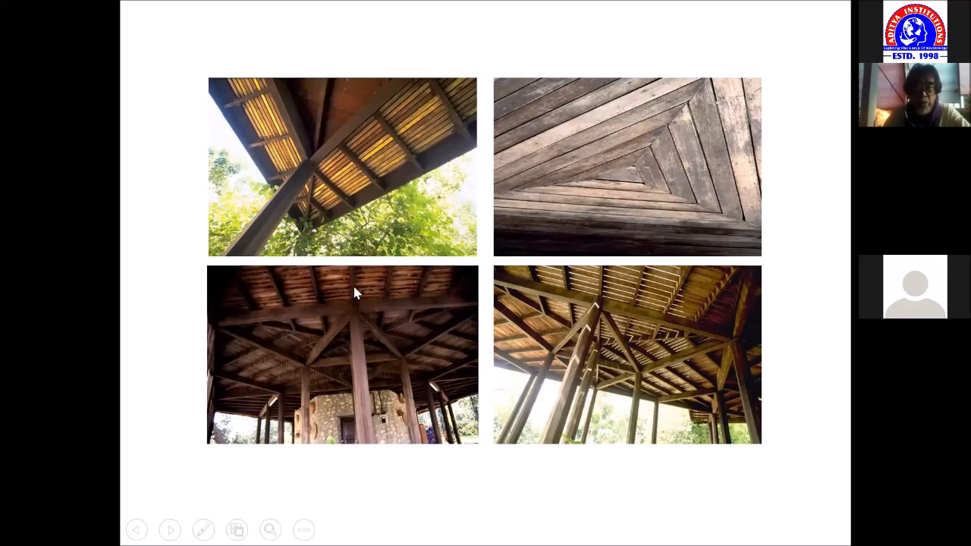
{"action": "mouse_move", "coordinate": [401, 285]}
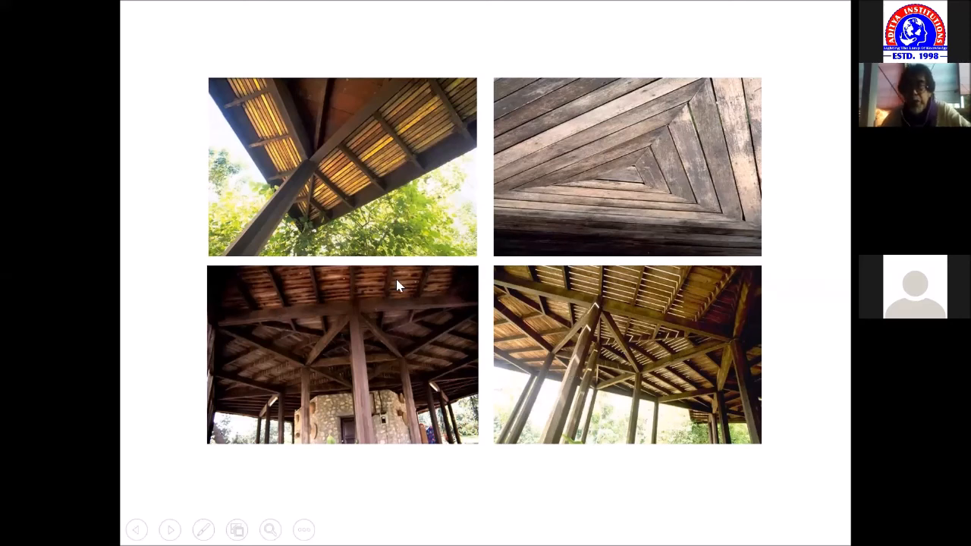
{"action": "mouse_move", "coordinate": [652, 373]}
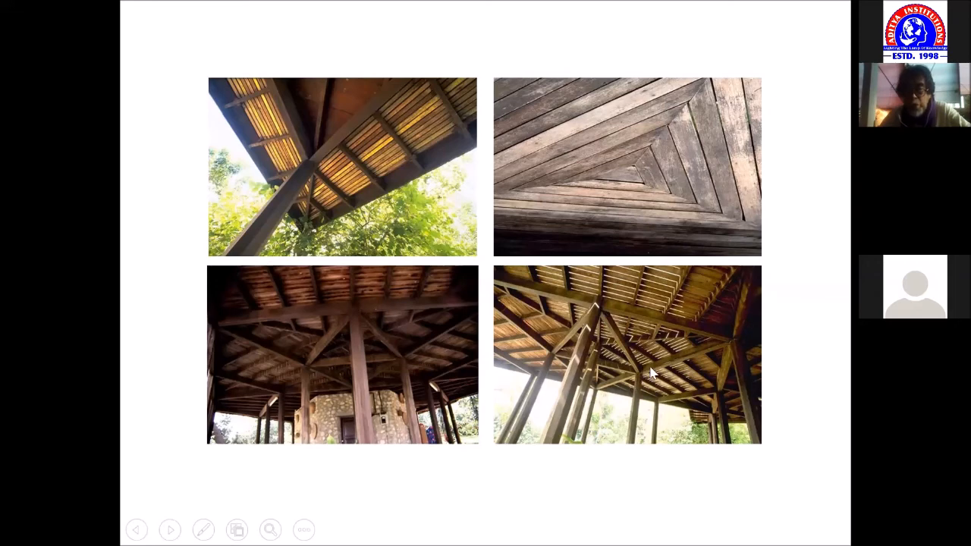
{"action": "mouse_move", "coordinate": [574, 336]}
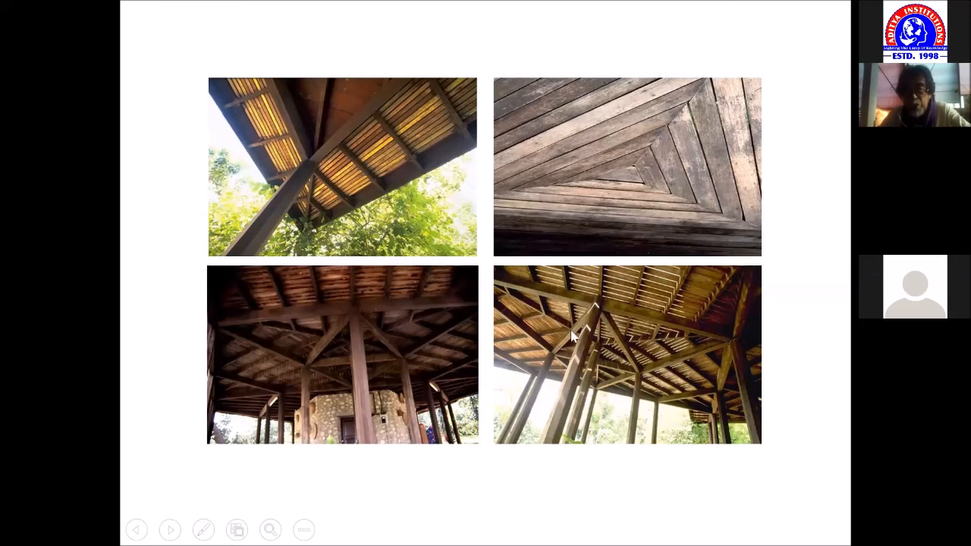
{"action": "mouse_move", "coordinate": [741, 322]}
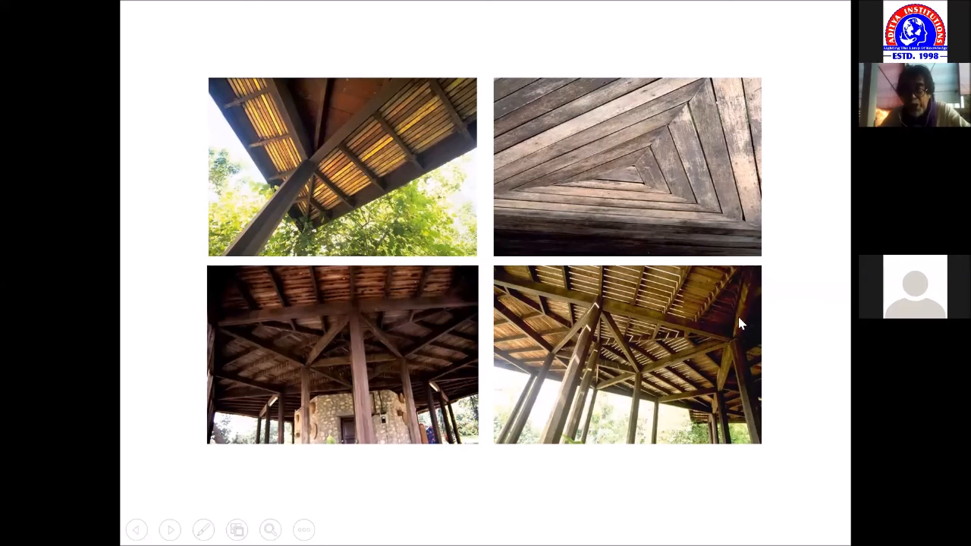
{"action": "mouse_move", "coordinate": [406, 308]}
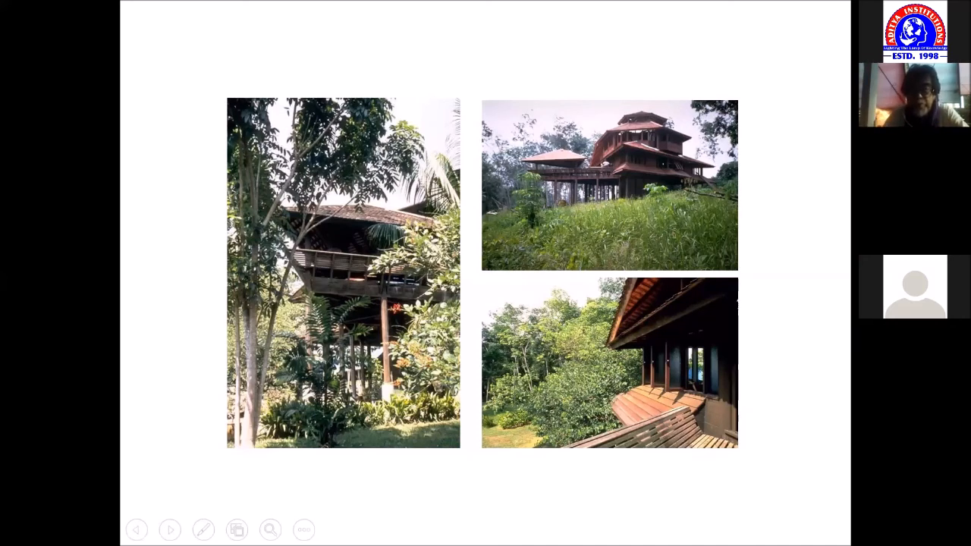
{"action": "mouse_move", "coordinate": [676, 418]}
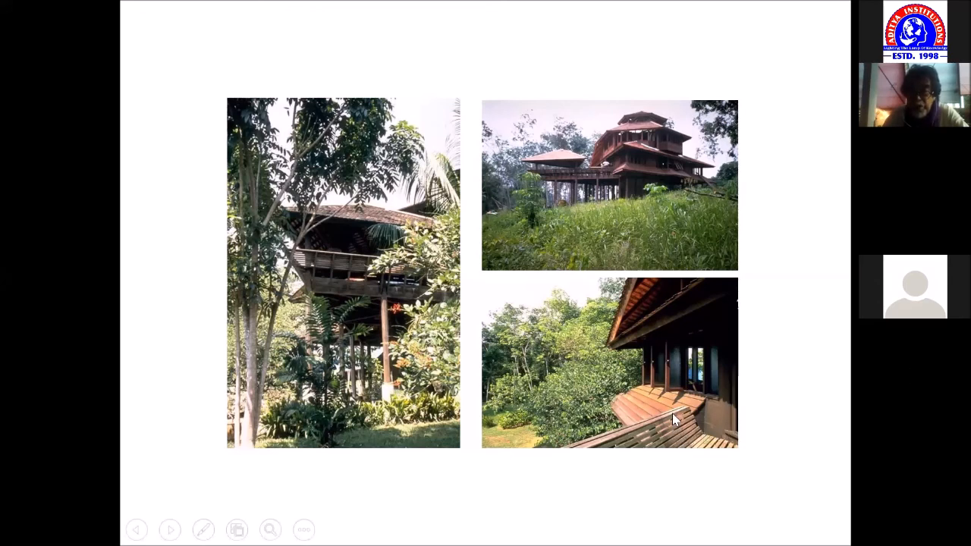
{"action": "mouse_move", "coordinate": [658, 446]}
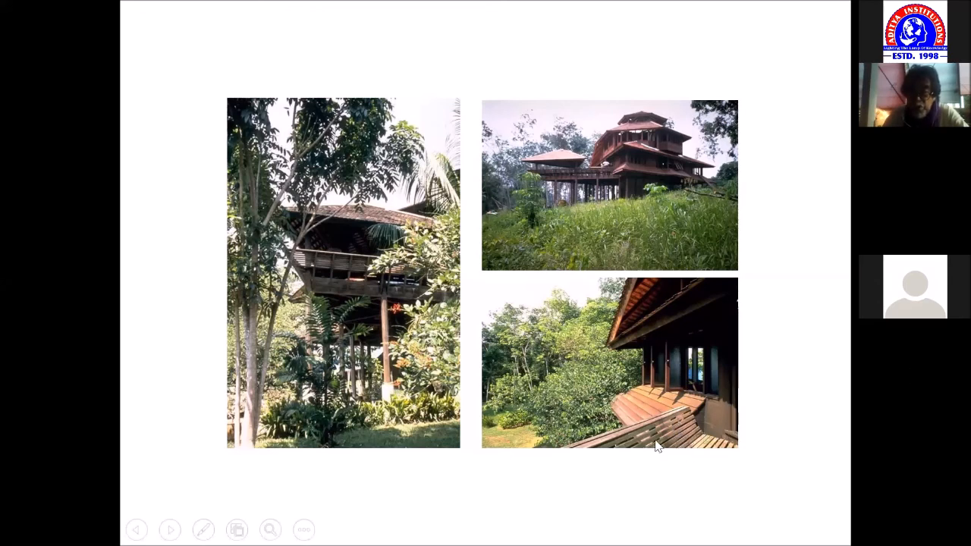
{"action": "mouse_move", "coordinate": [634, 443]}
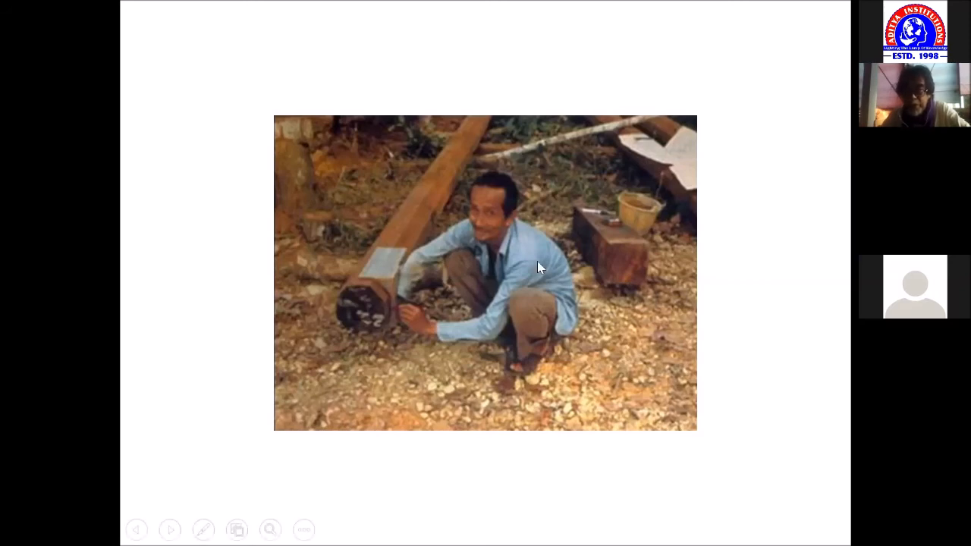
{"action": "mouse_move", "coordinate": [404, 285]}
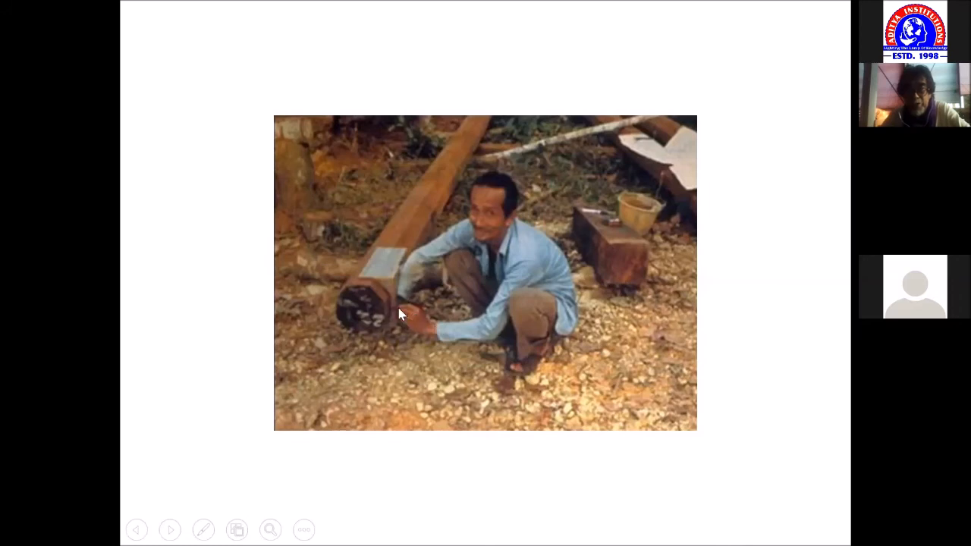
{"action": "mouse_move", "coordinate": [460, 245]}
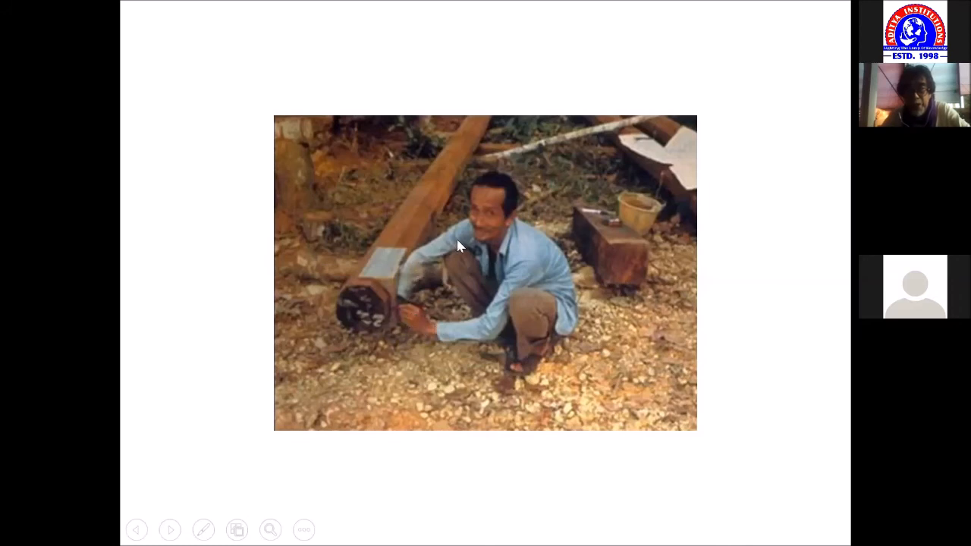
{"action": "mouse_move", "coordinate": [494, 221]}
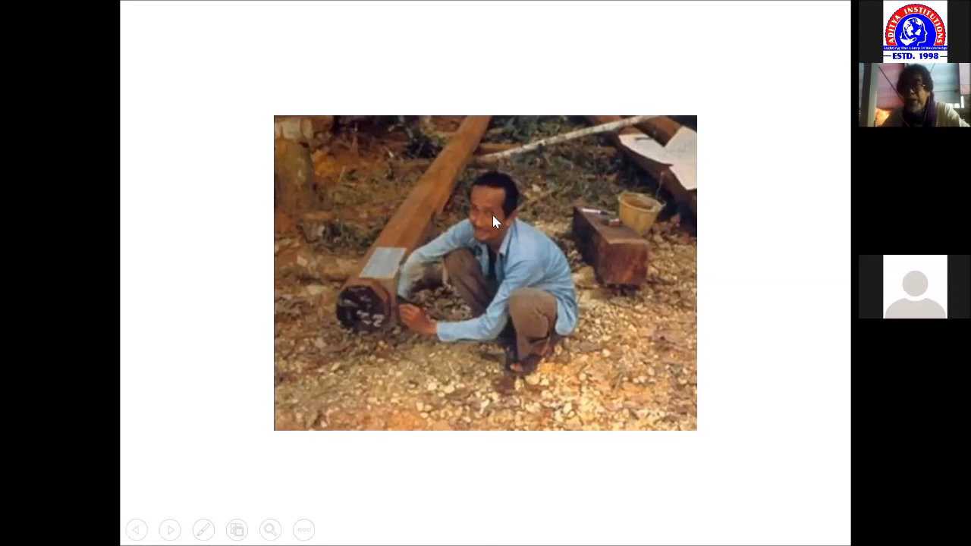